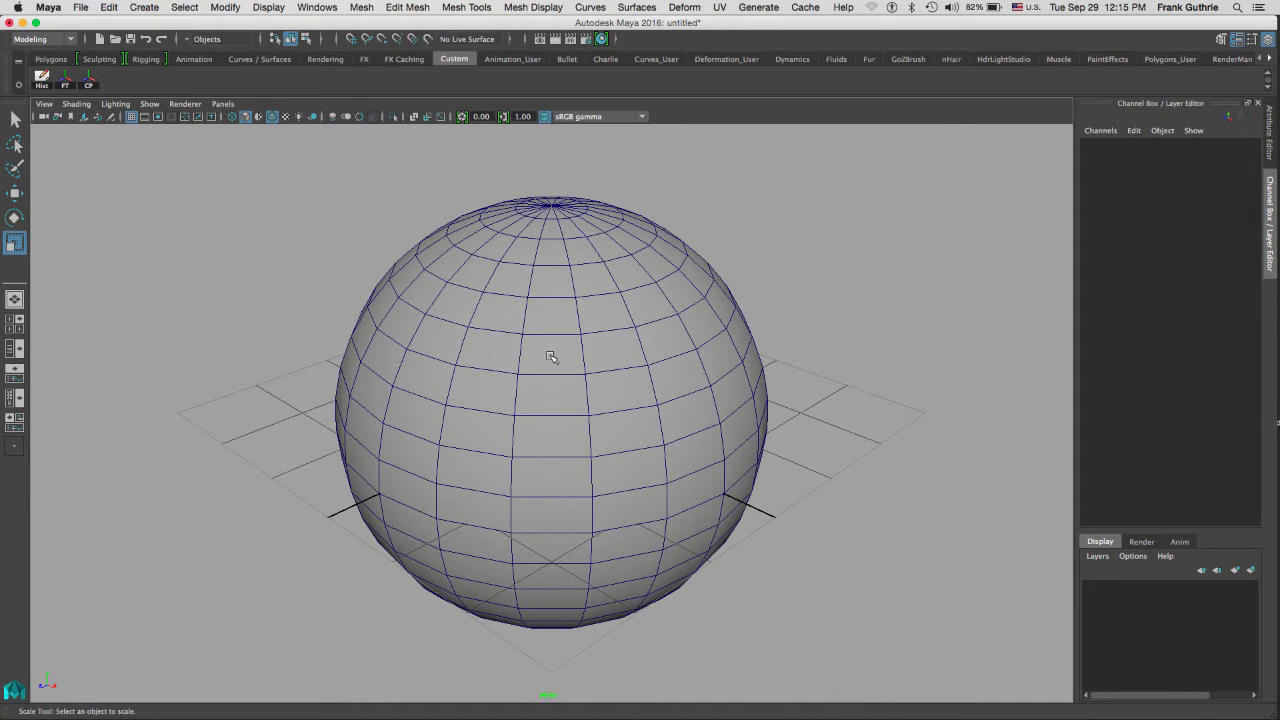
pyautogui.moveTo(768, 340)
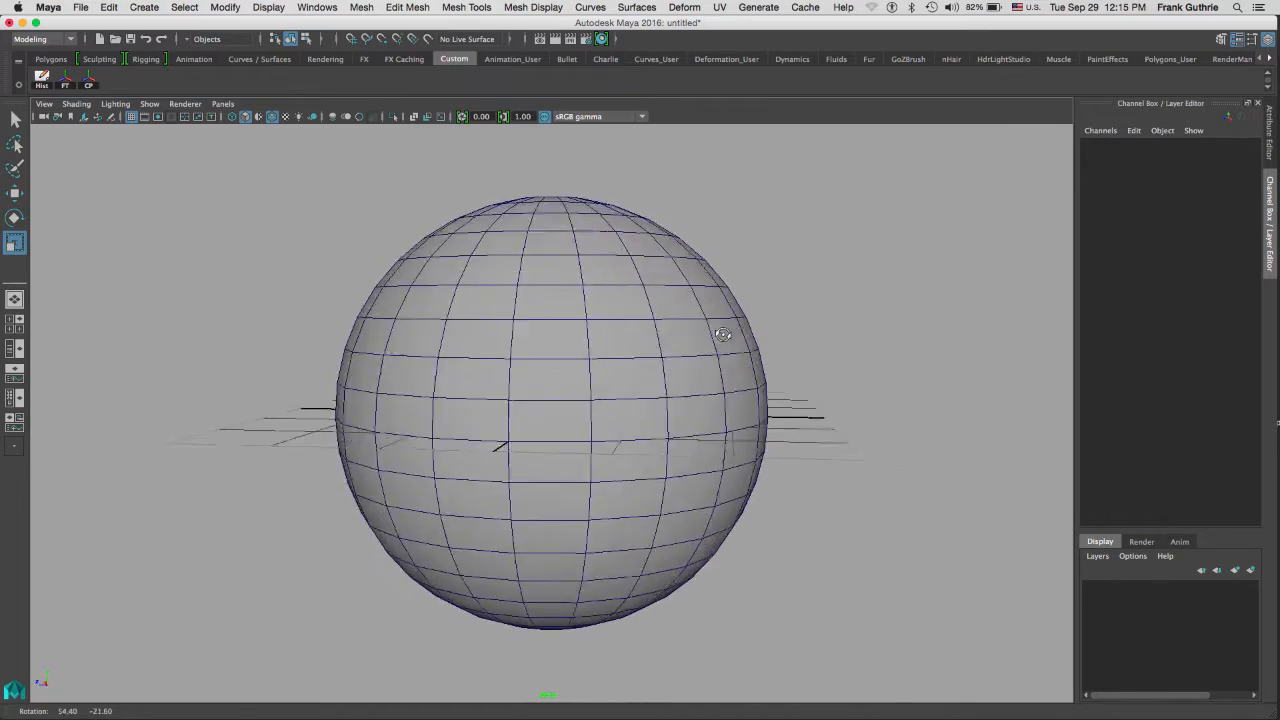
# Orbit around the polygon sphere and bring up its selection-mode marking menu.
pyautogui.moveTo(724, 334); pyautogui.dragTo(792, 360)
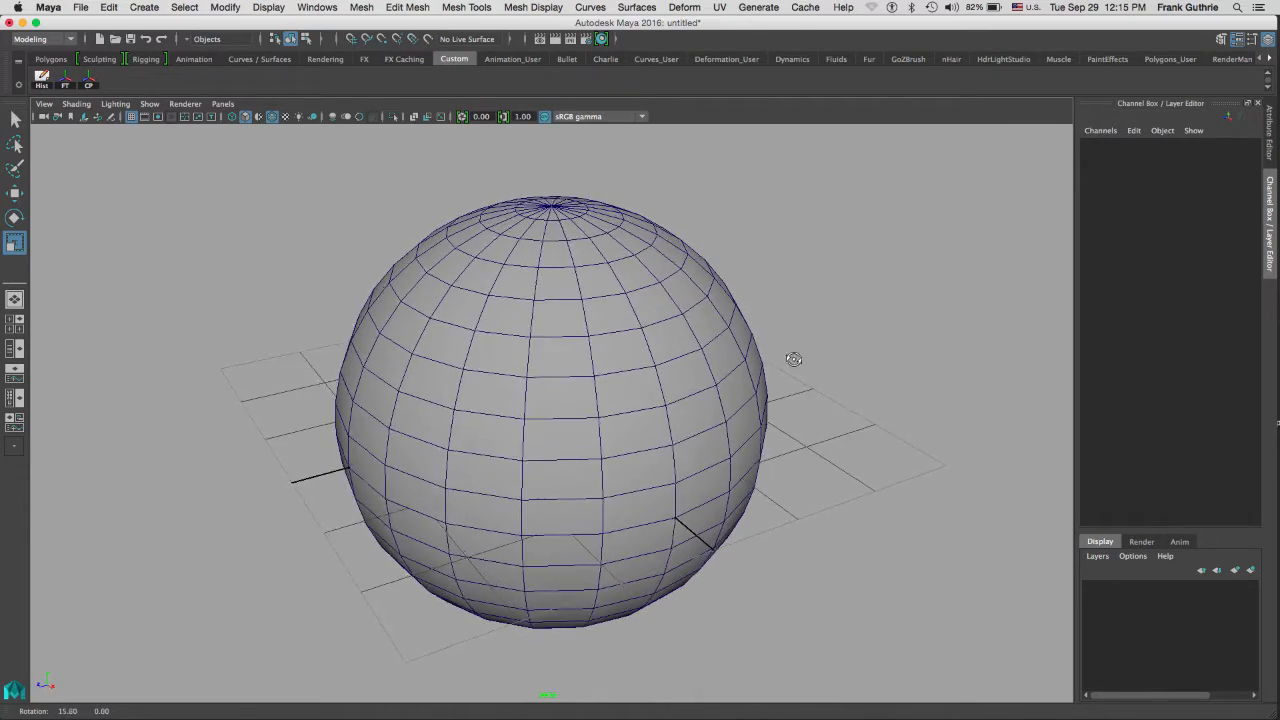
pyautogui.rightClick(560, 348)
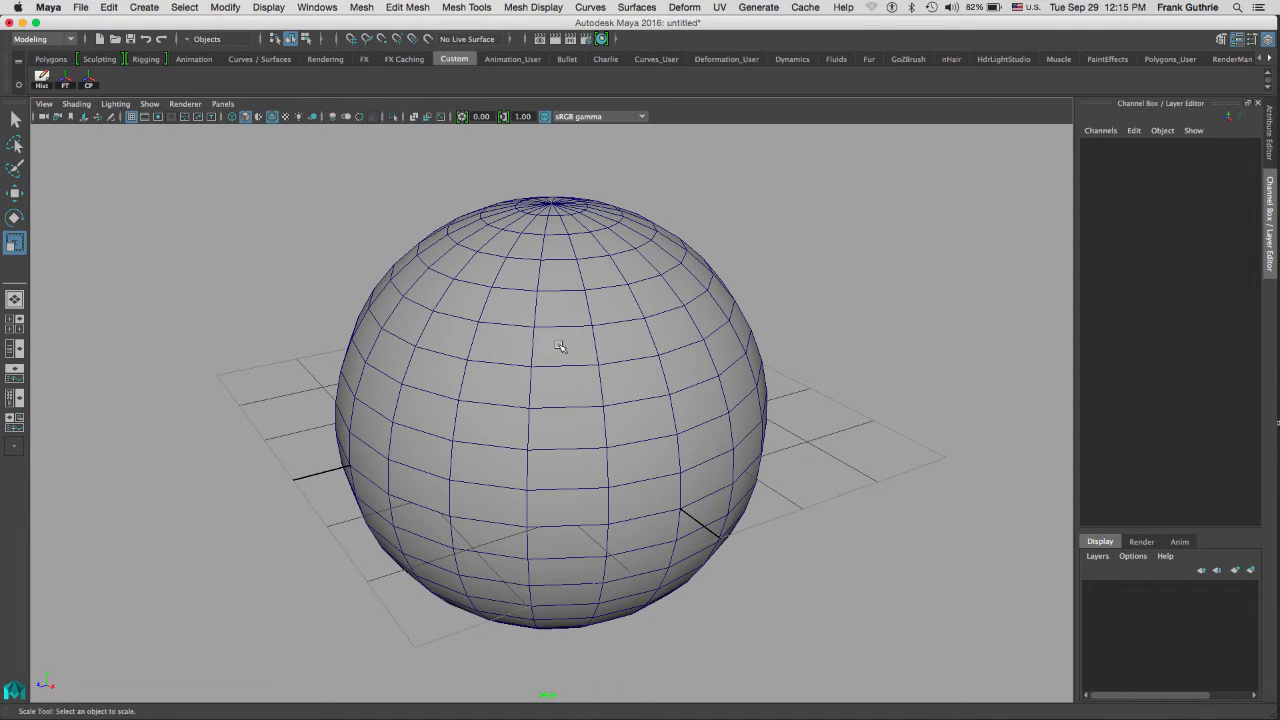
pyautogui.rightClick(560, 344)
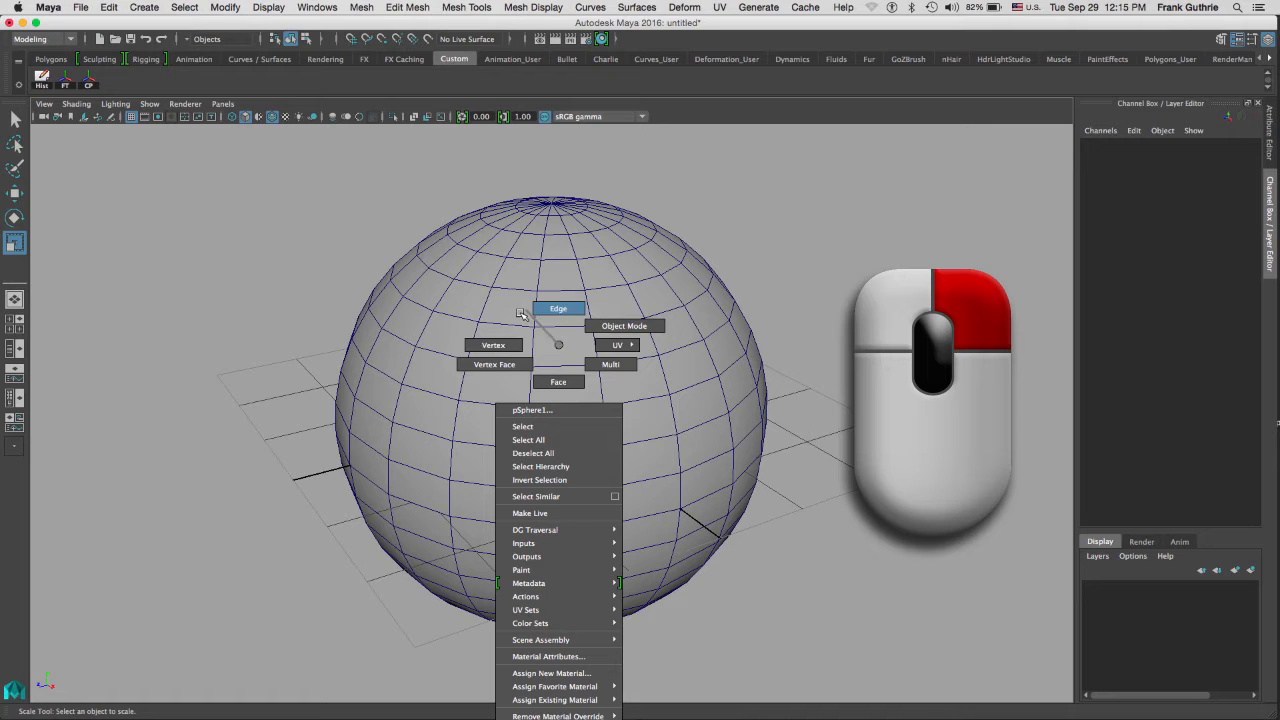
pyautogui.moveTo(626, 326)
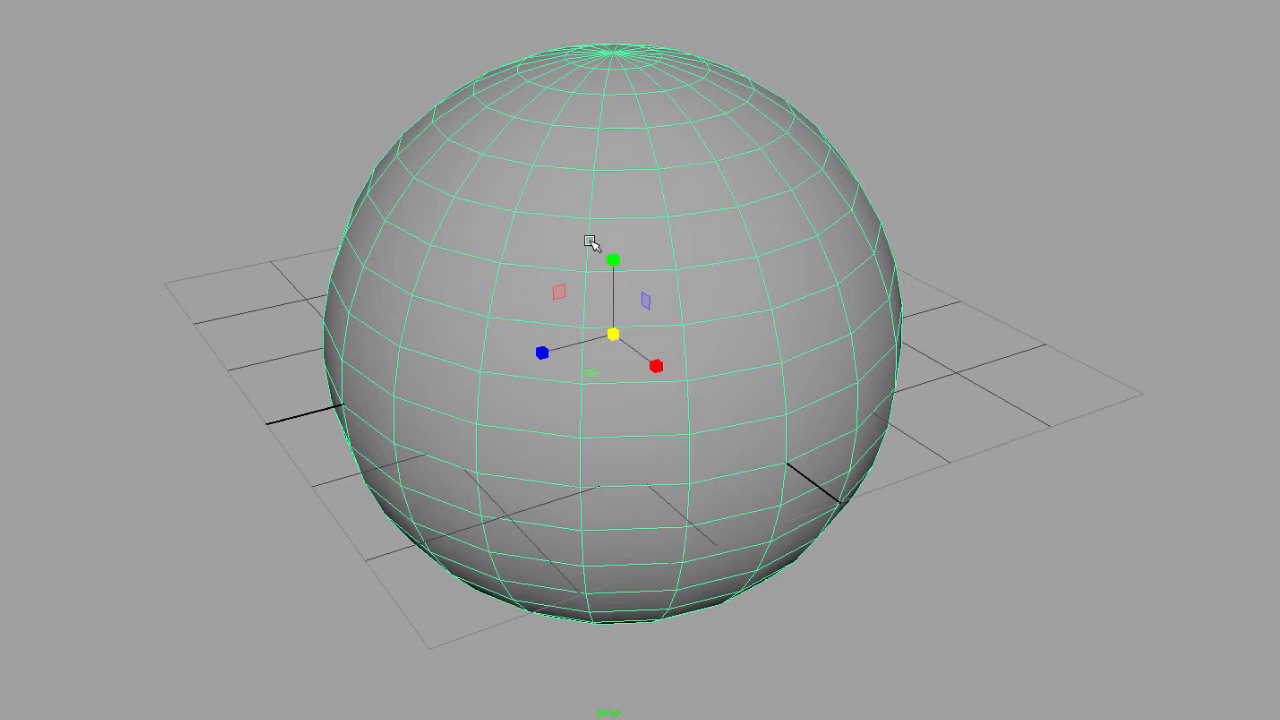
# Switch the sphere through Edge and then Vertex component modes via the marking menu.
pyautogui.rightClick(596, 244)
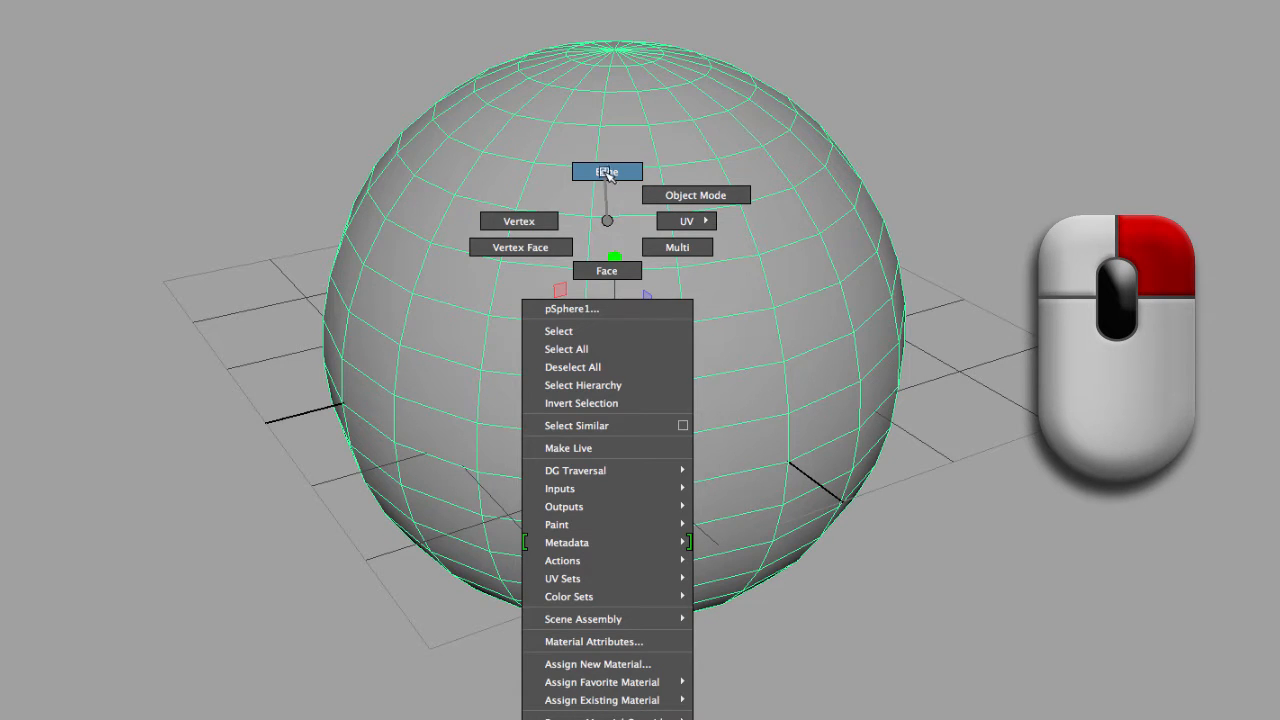
pyautogui.click(608, 172)
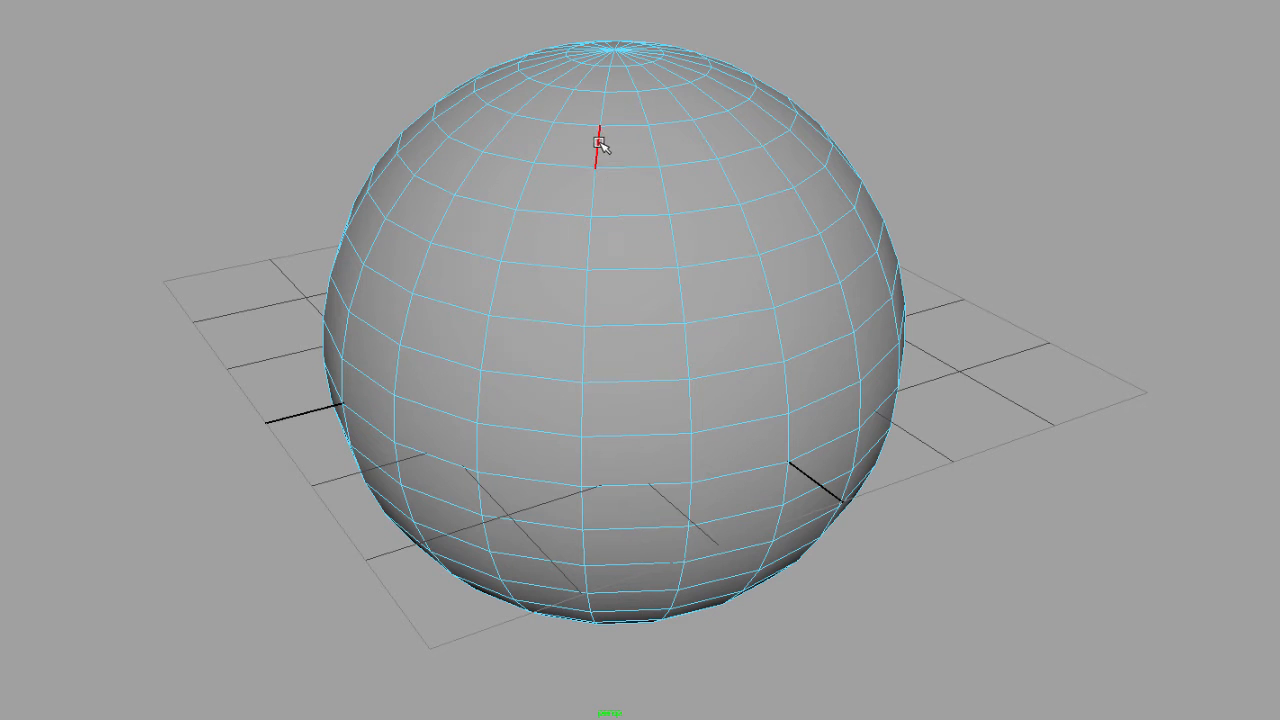
pyautogui.rightClick(600, 150)
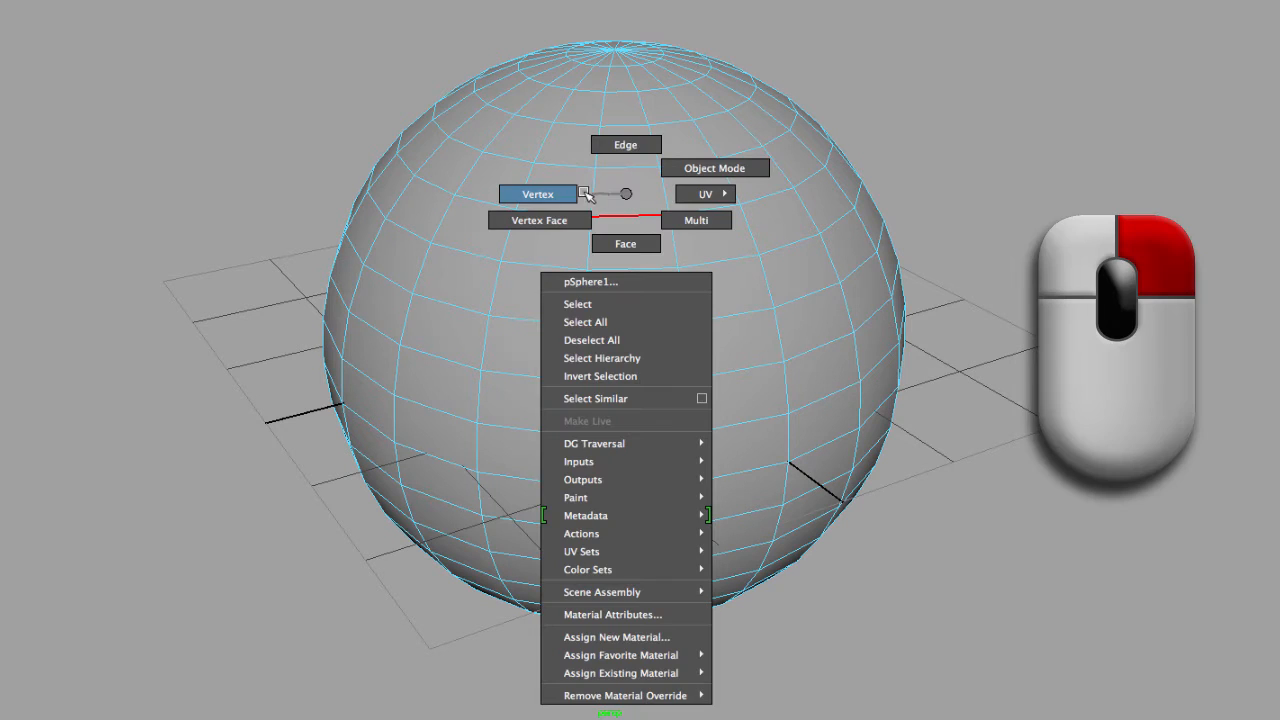
pyautogui.click(524, 194)
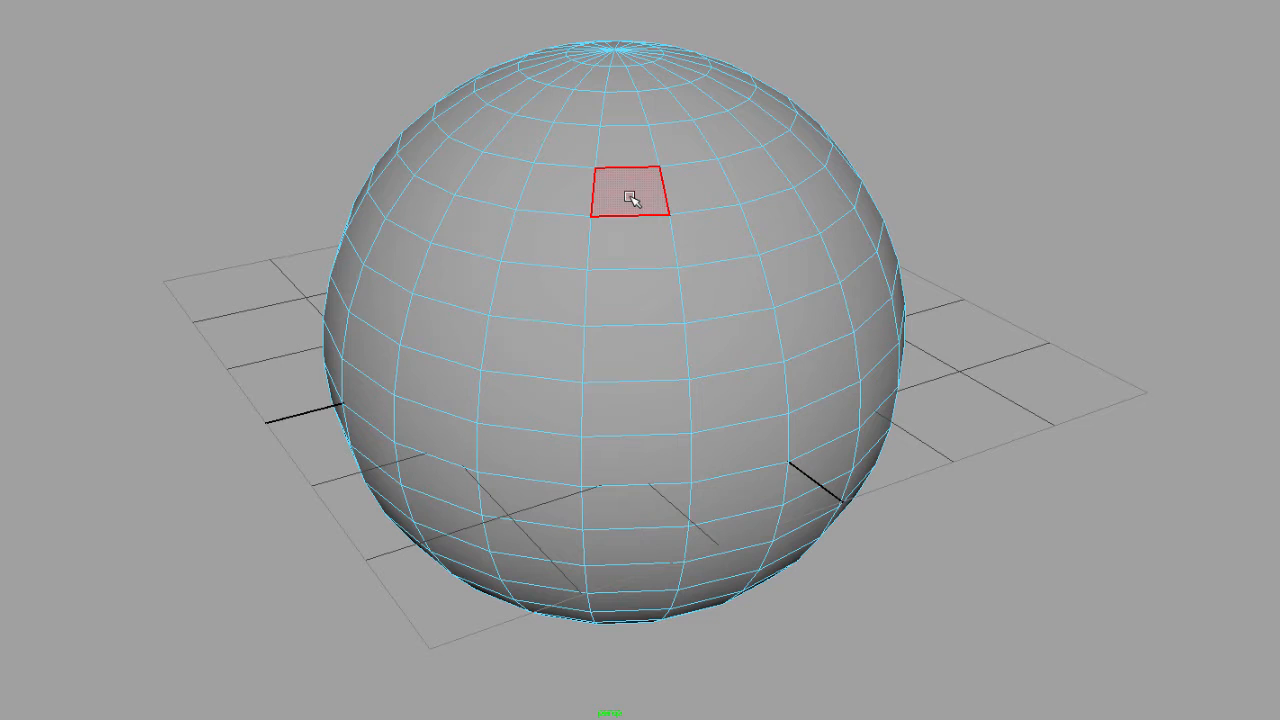
# Leave a single face near the top of the sphere selected.
pyautogui.rightClick(628, 196)
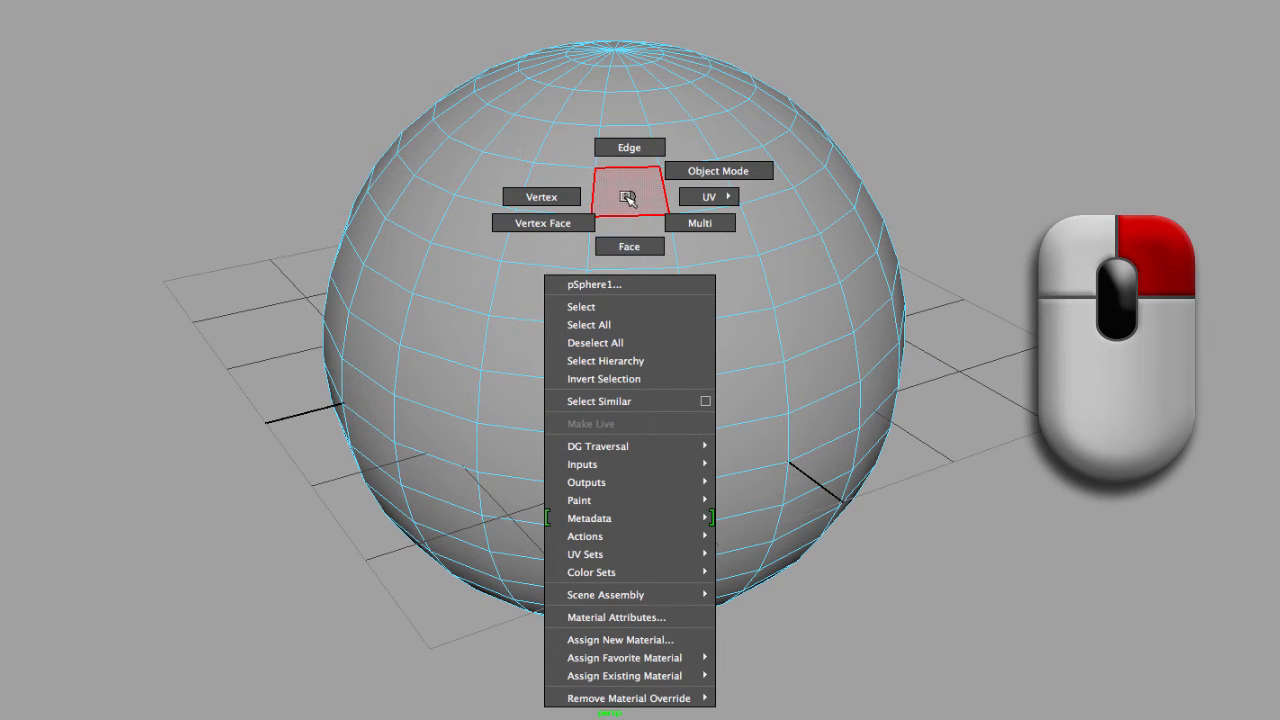
pyautogui.click(628, 196)
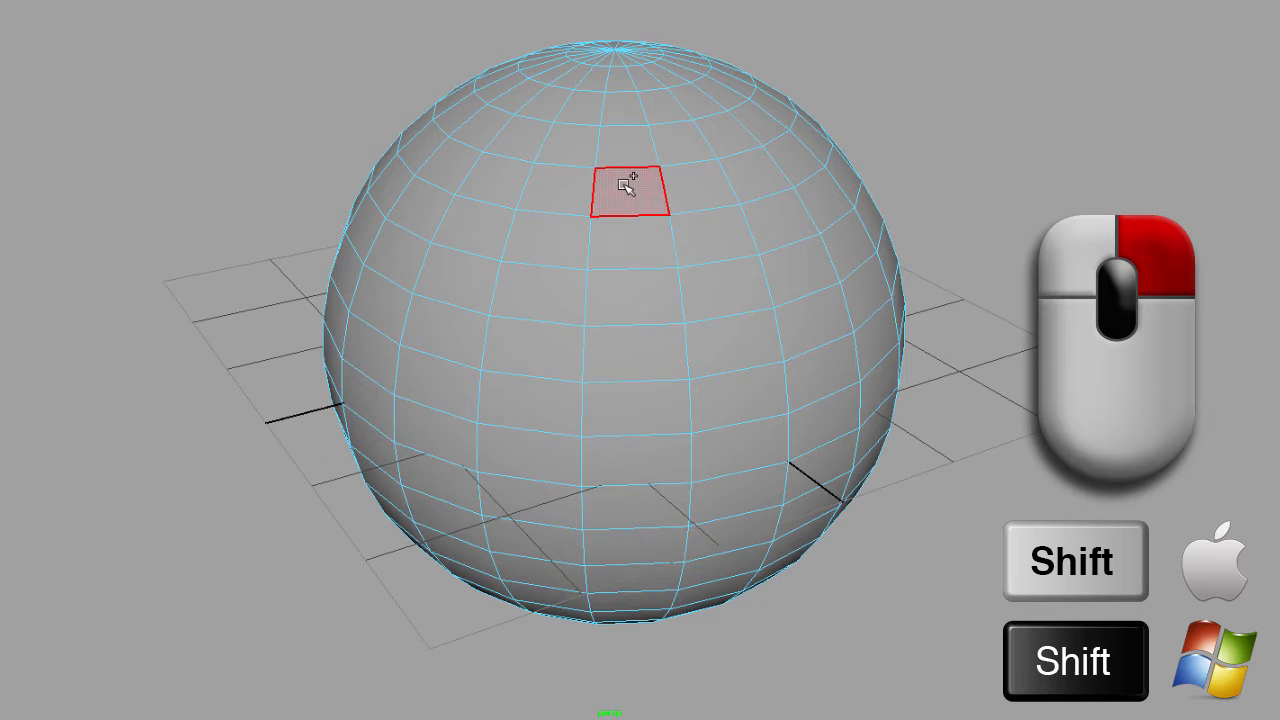
# Toggle Face Normal Display on for the selected face via Shift+right-click.
pyautogui.rightClick(624, 196)
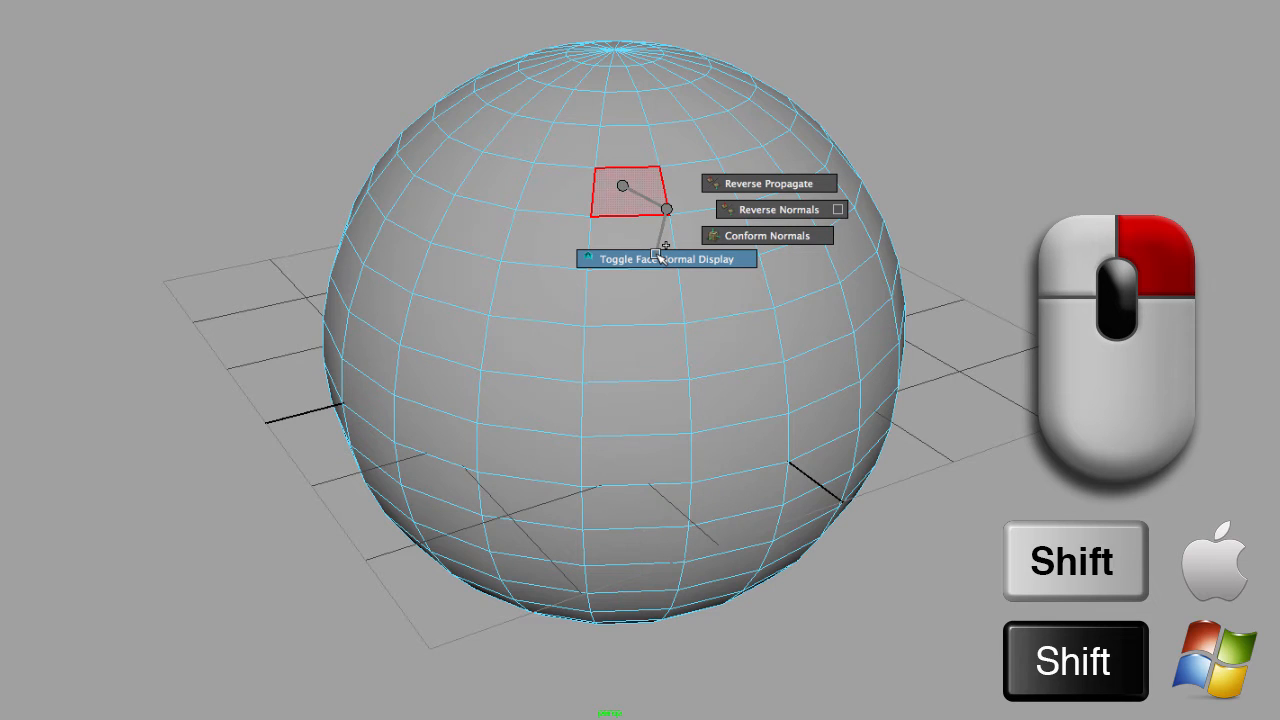
pyautogui.click(666, 258)
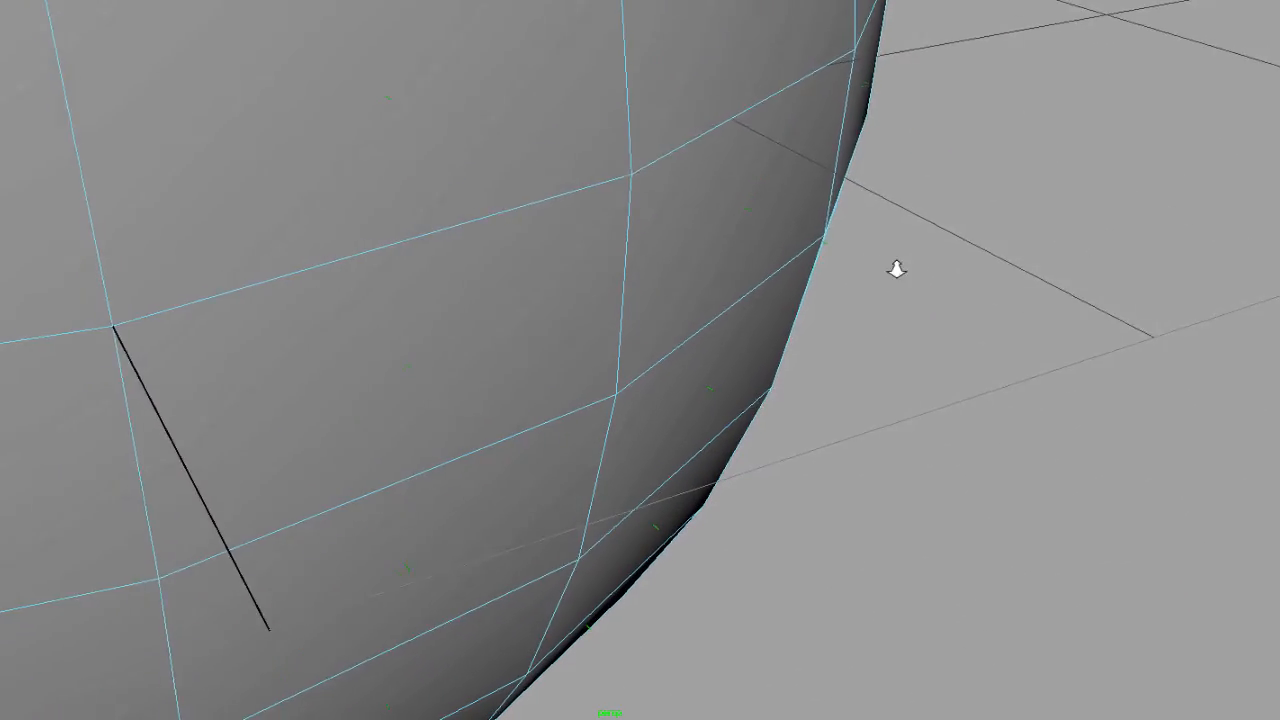
# Increase the Normals Size so normal lines project visibly from every face of the sphere.
pyautogui.click(724, 250)
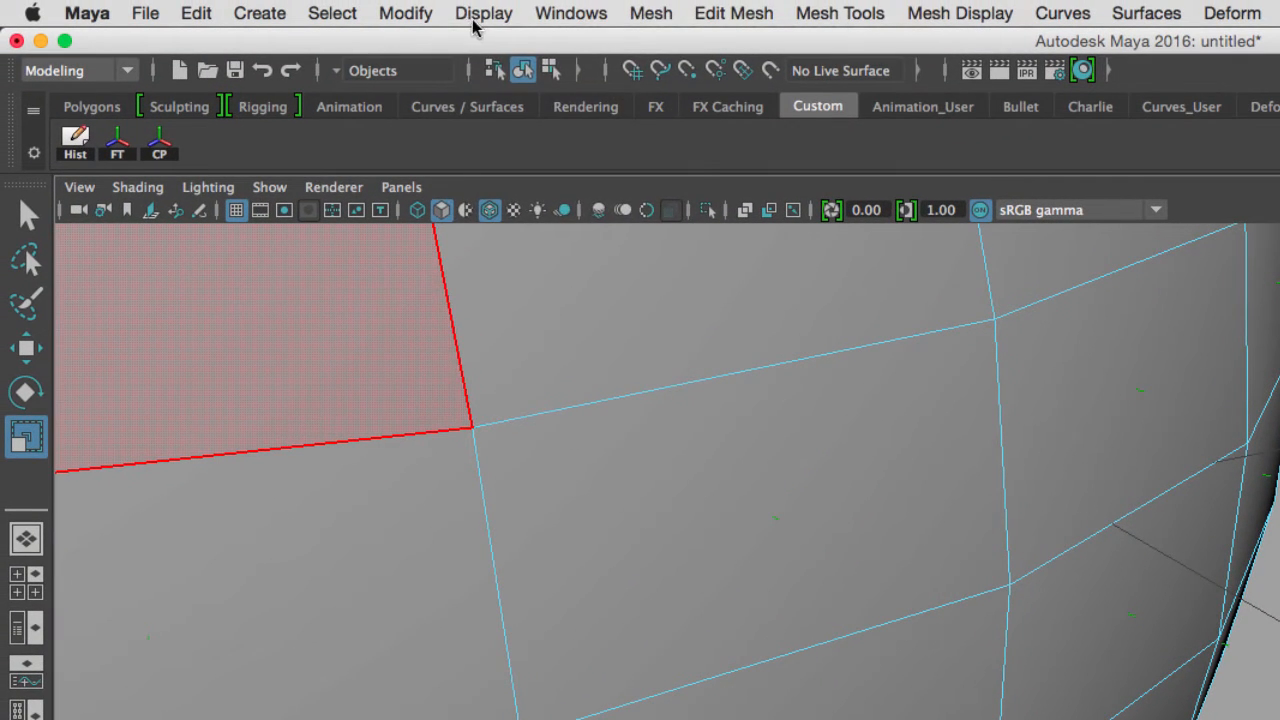
pyautogui.click(484, 12)
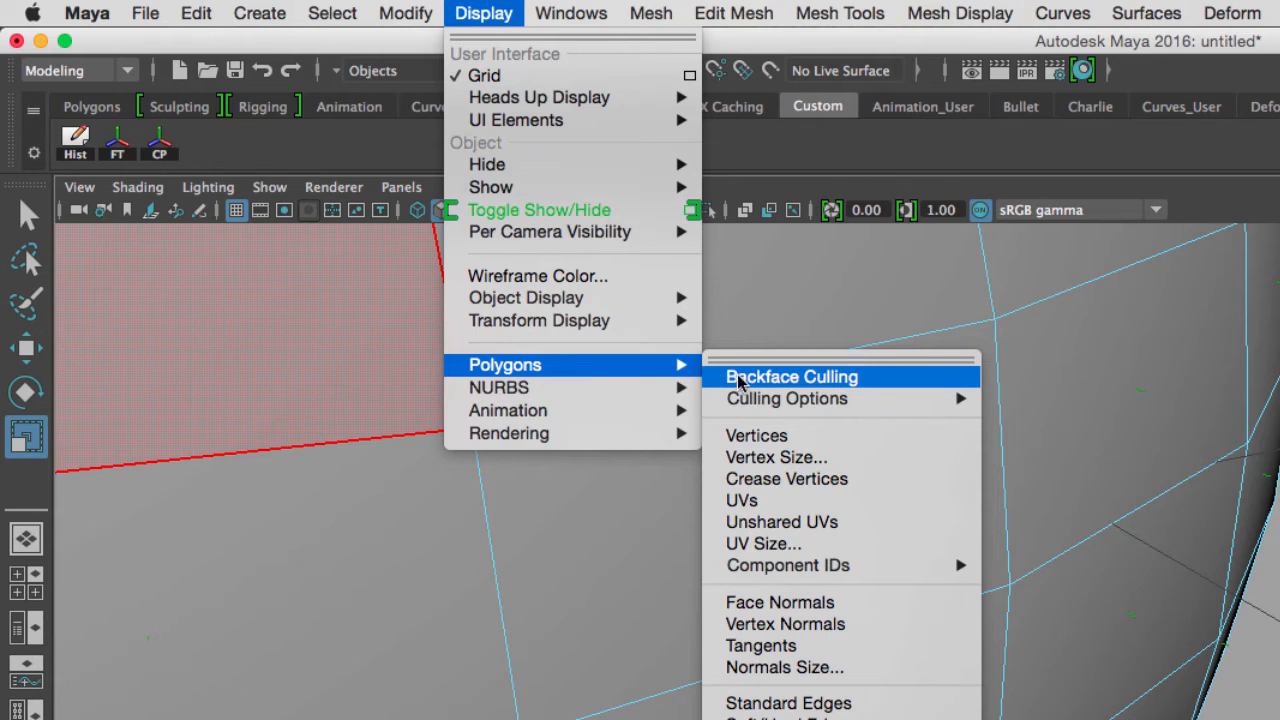
pyautogui.moveTo(842, 676)
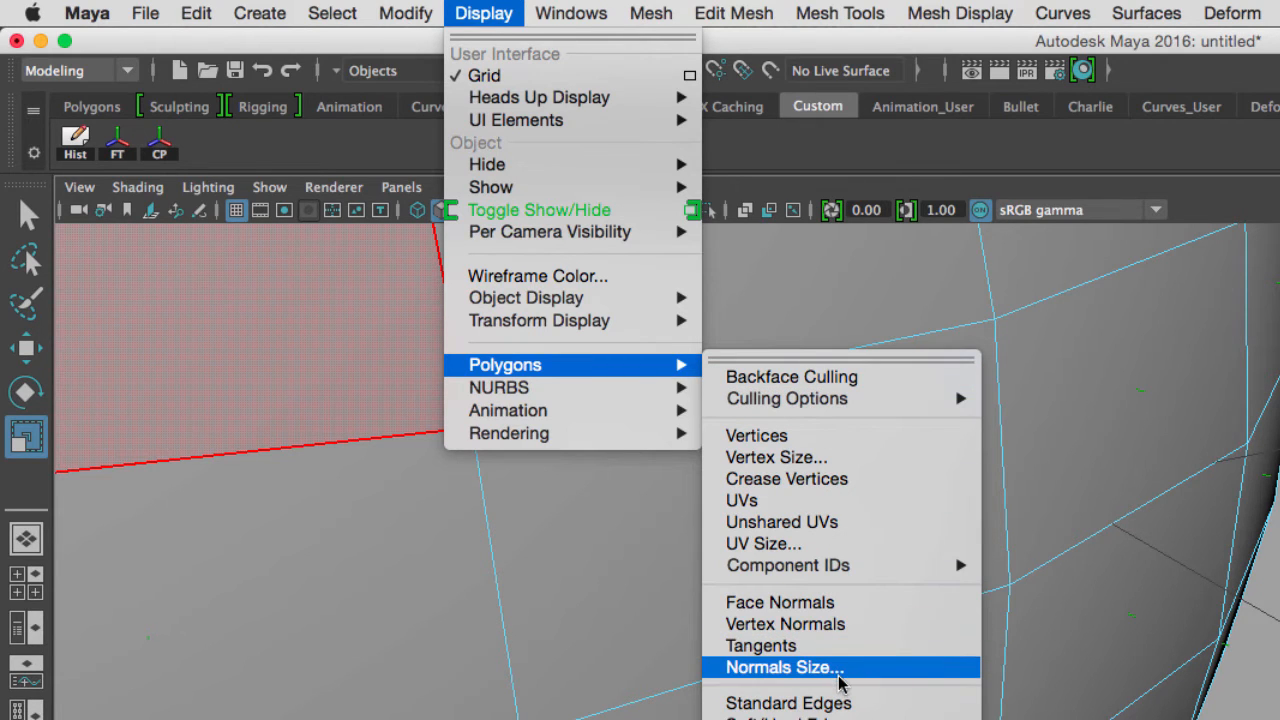
pyautogui.click(790, 666)
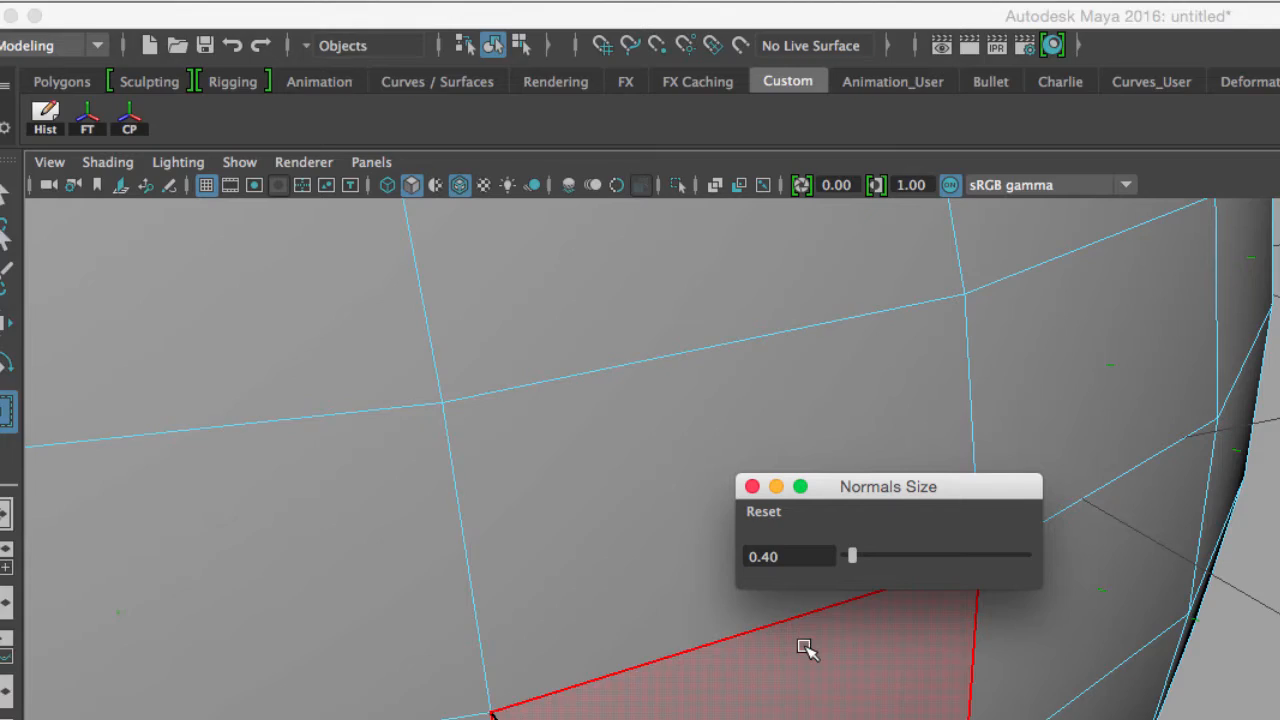
pyautogui.moveTo(852, 556); pyautogui.dragTo(630, 348)
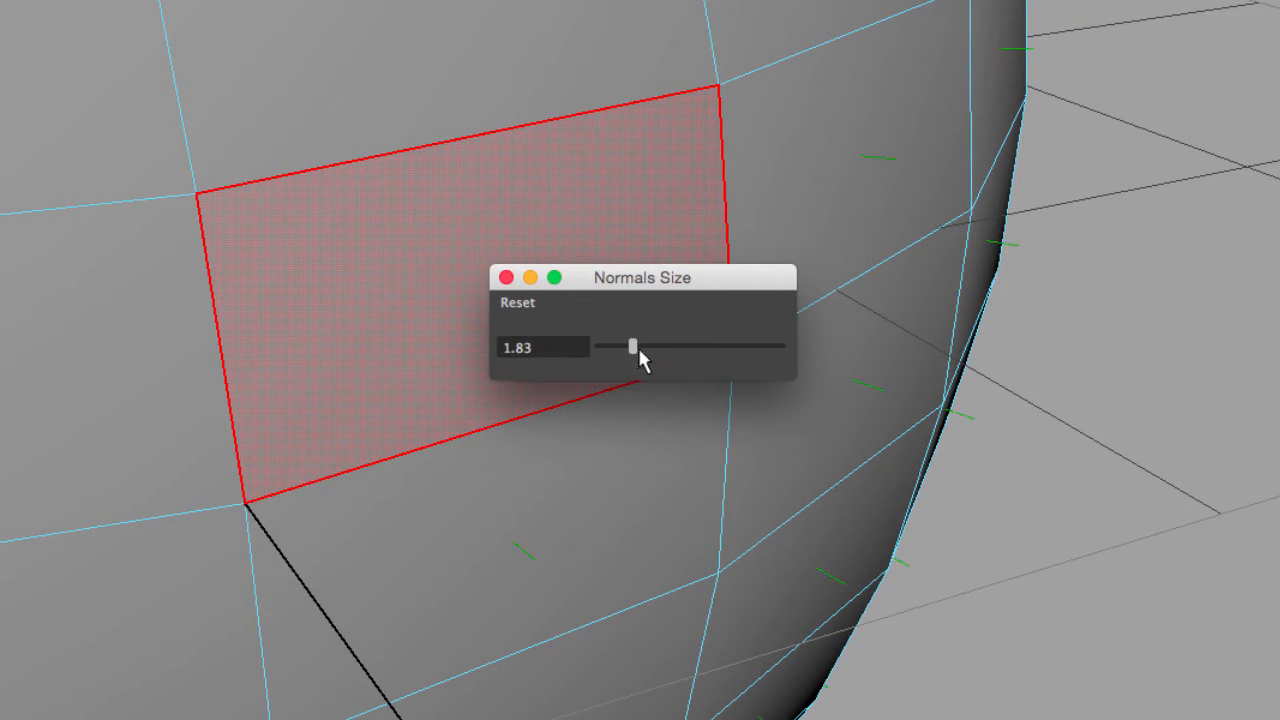
pyautogui.moveTo(630, 348); pyautogui.dragTo(700, 348)
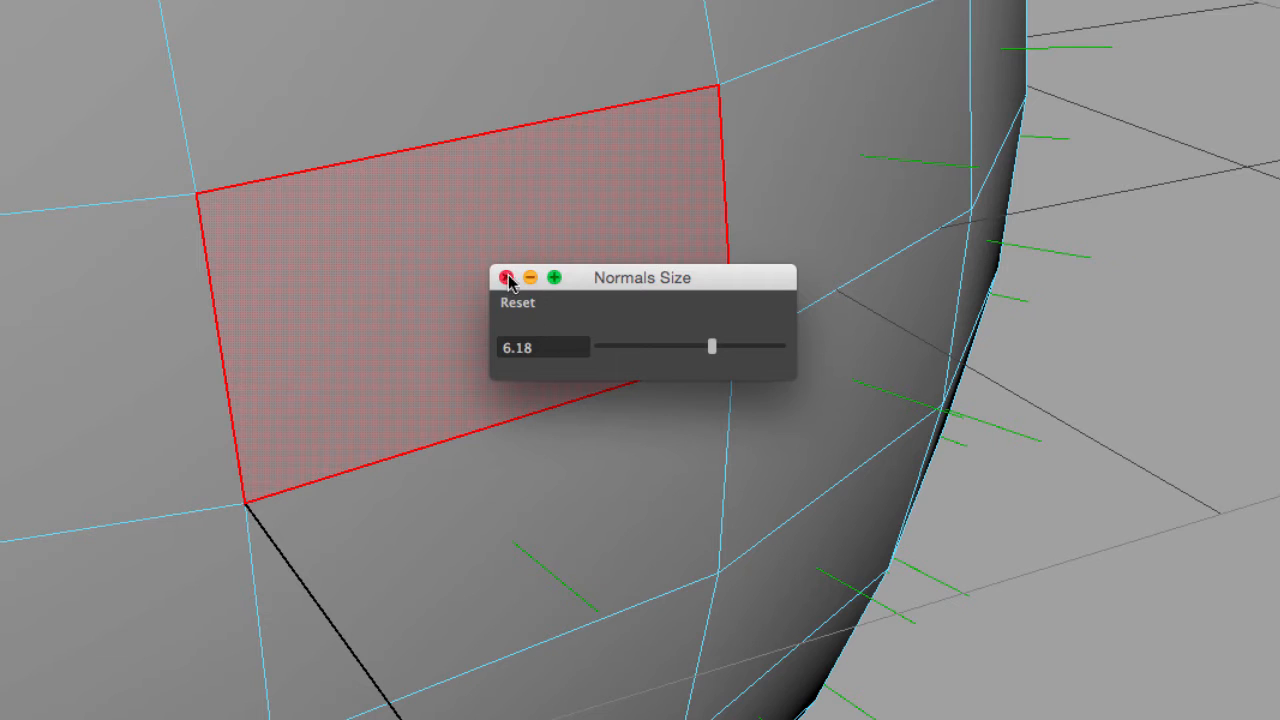
pyautogui.click(508, 276)
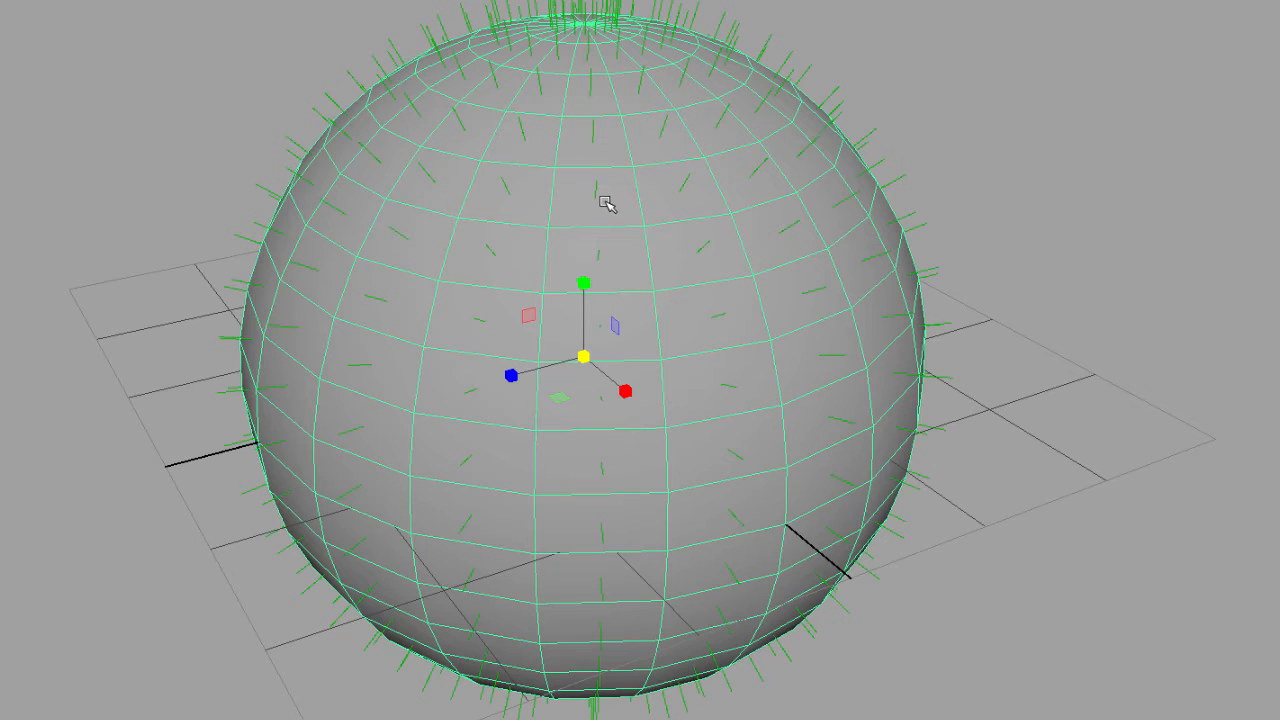
# Select a face, toggle face normal display off, and return to Object Mode.
pyautogui.rightClick(604, 200)
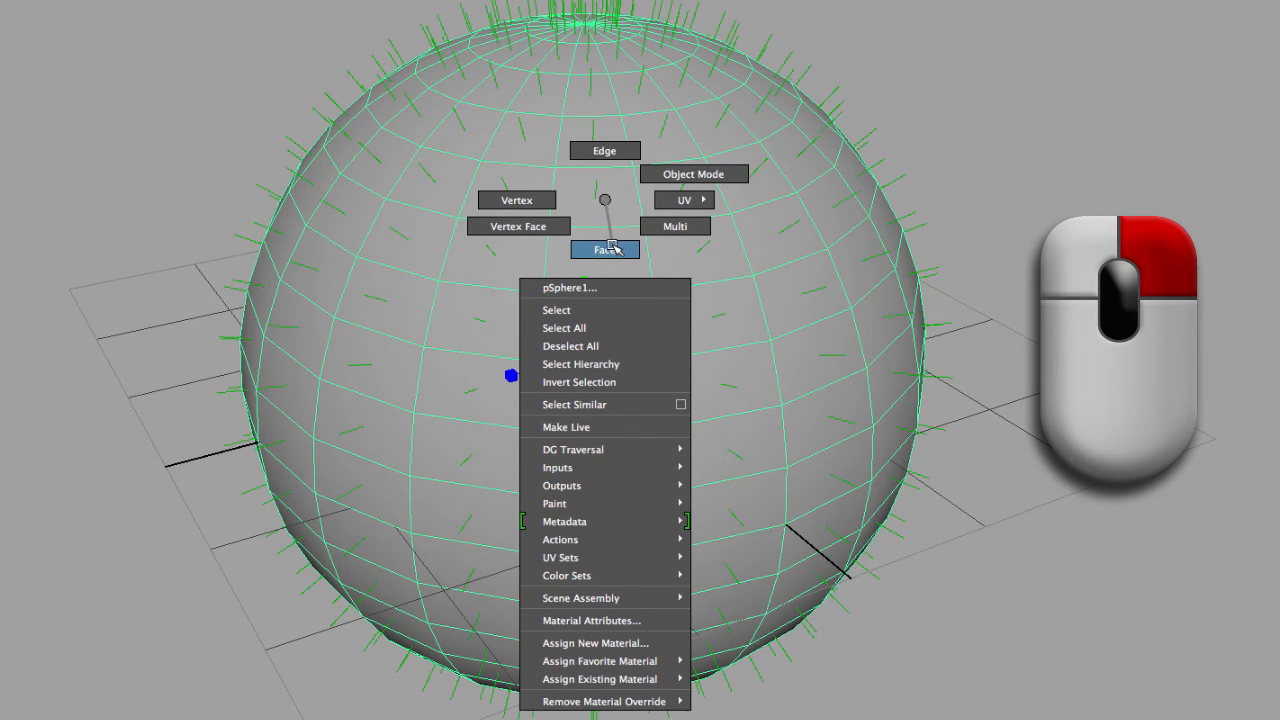
pyautogui.click(604, 248)
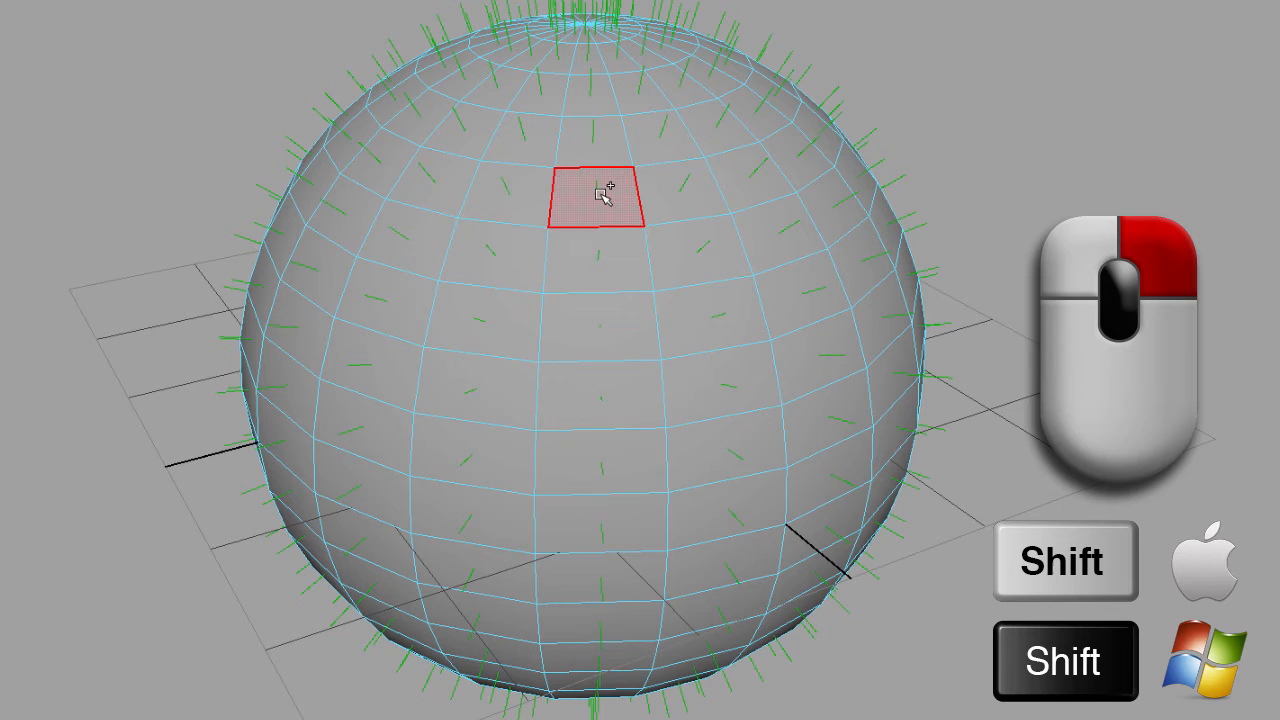
pyautogui.rightClick(596, 196)
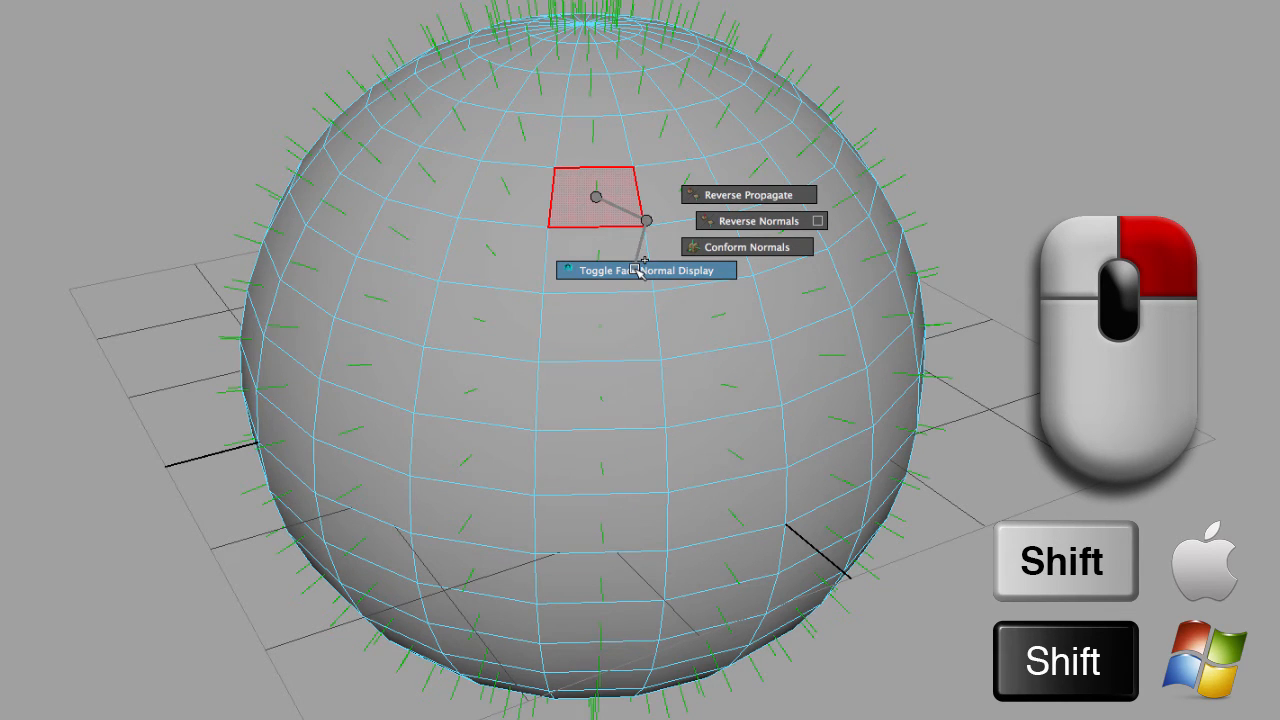
pyautogui.click(646, 270)
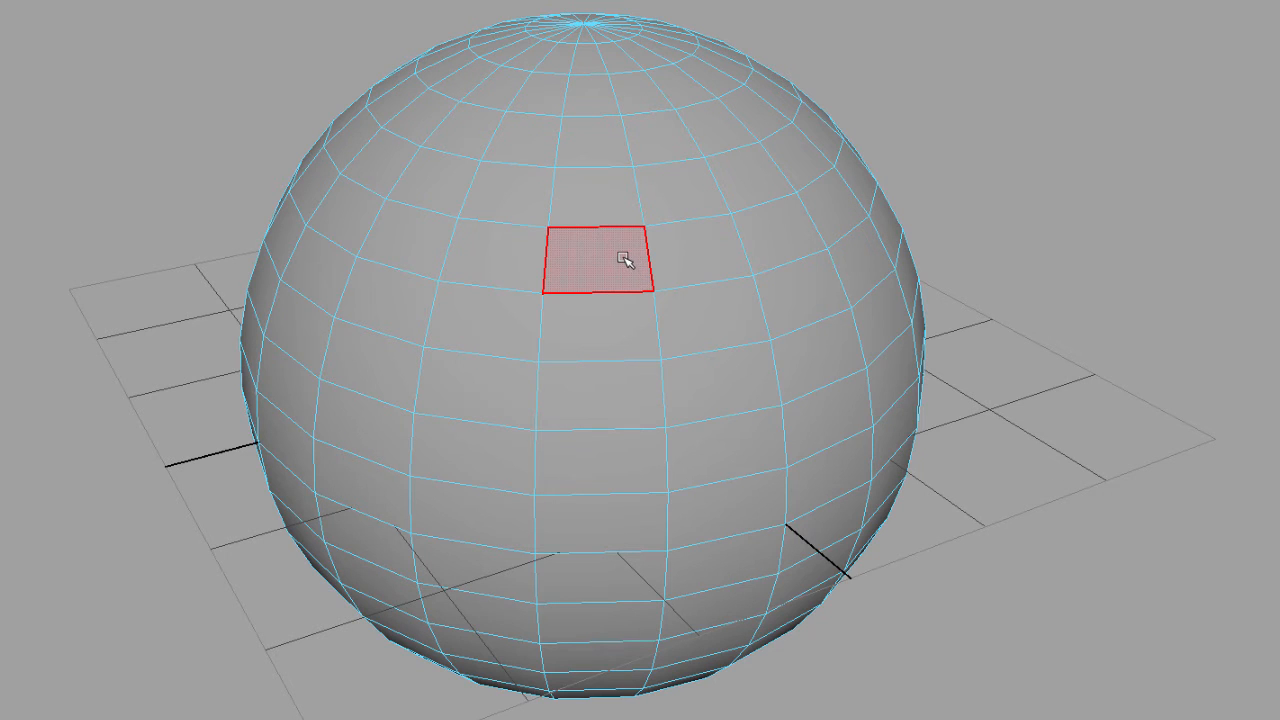
pyautogui.rightClick(620, 258)
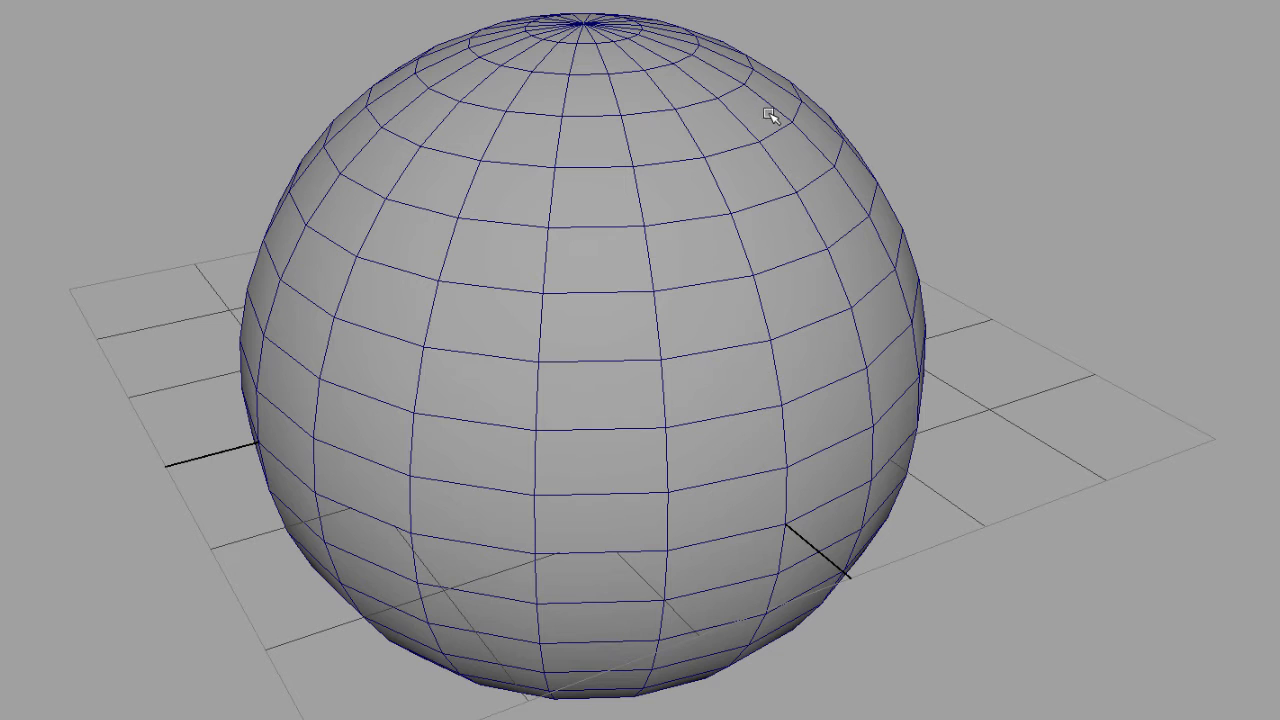
pyautogui.moveTo(820, 90)
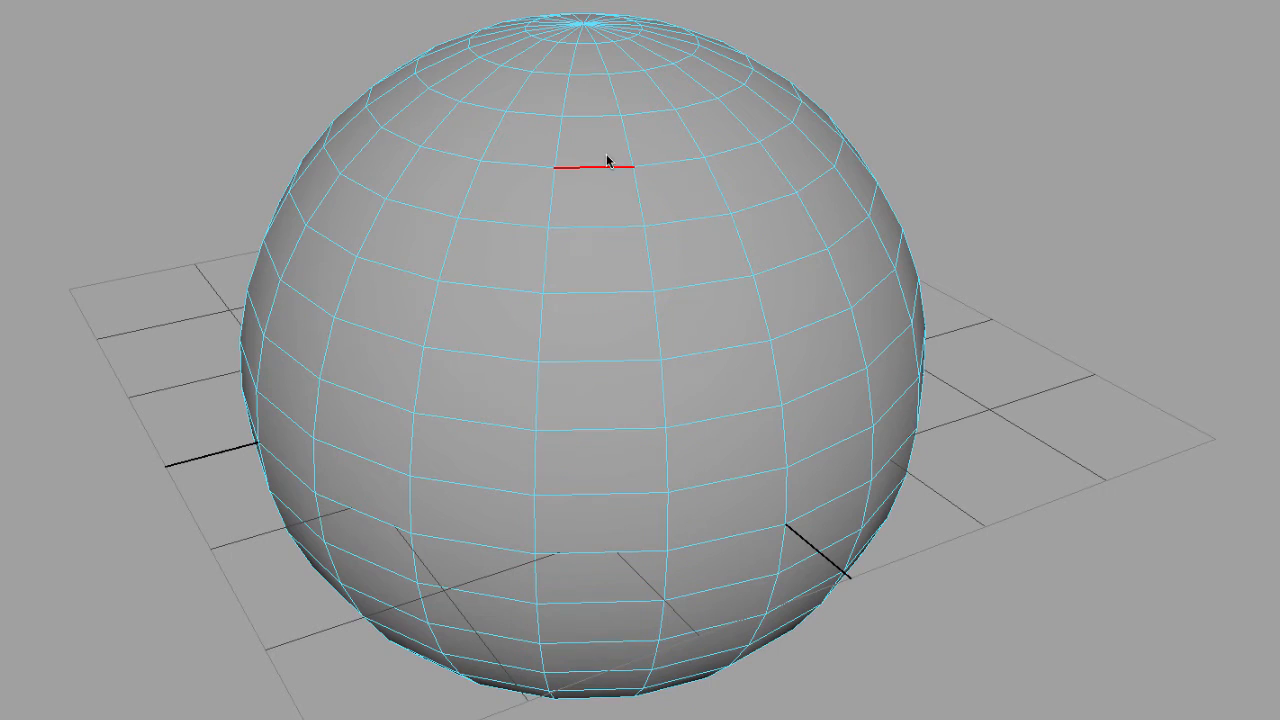
# Select an edge near the top of the sphere and bring up the edge editing marking menu.
pyautogui.click(604, 164)
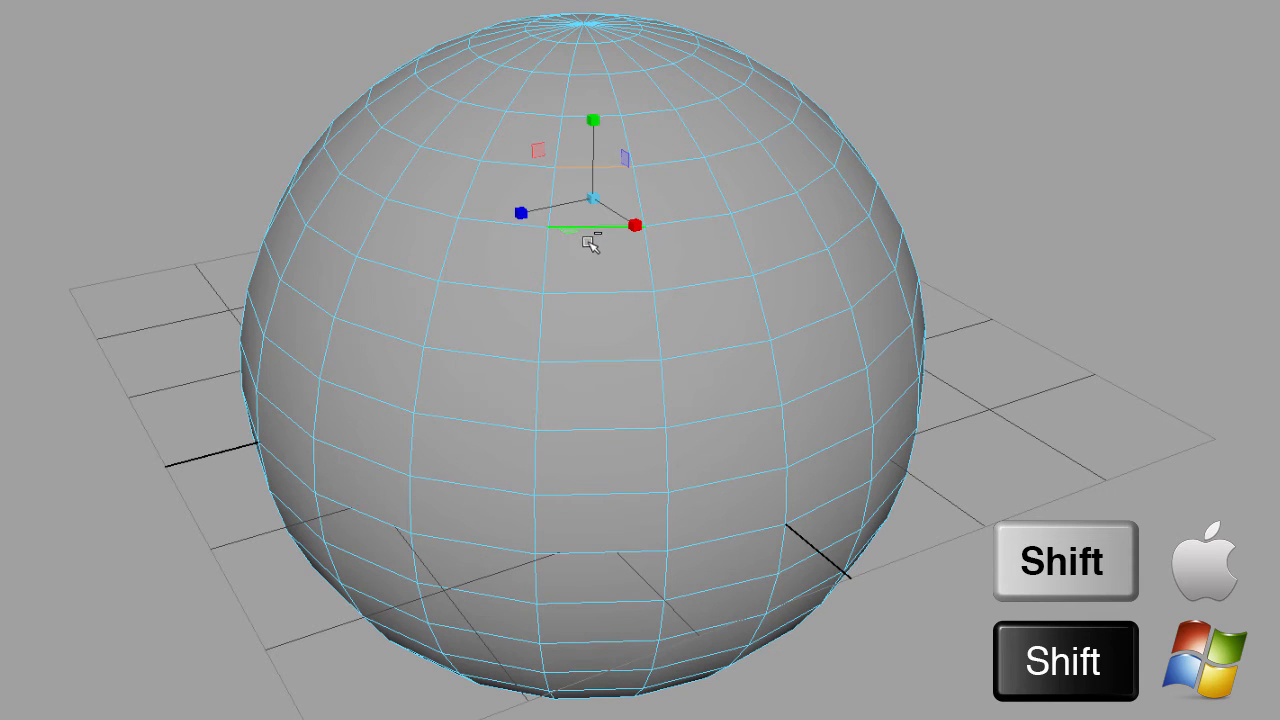
pyautogui.rightClick(590, 240)
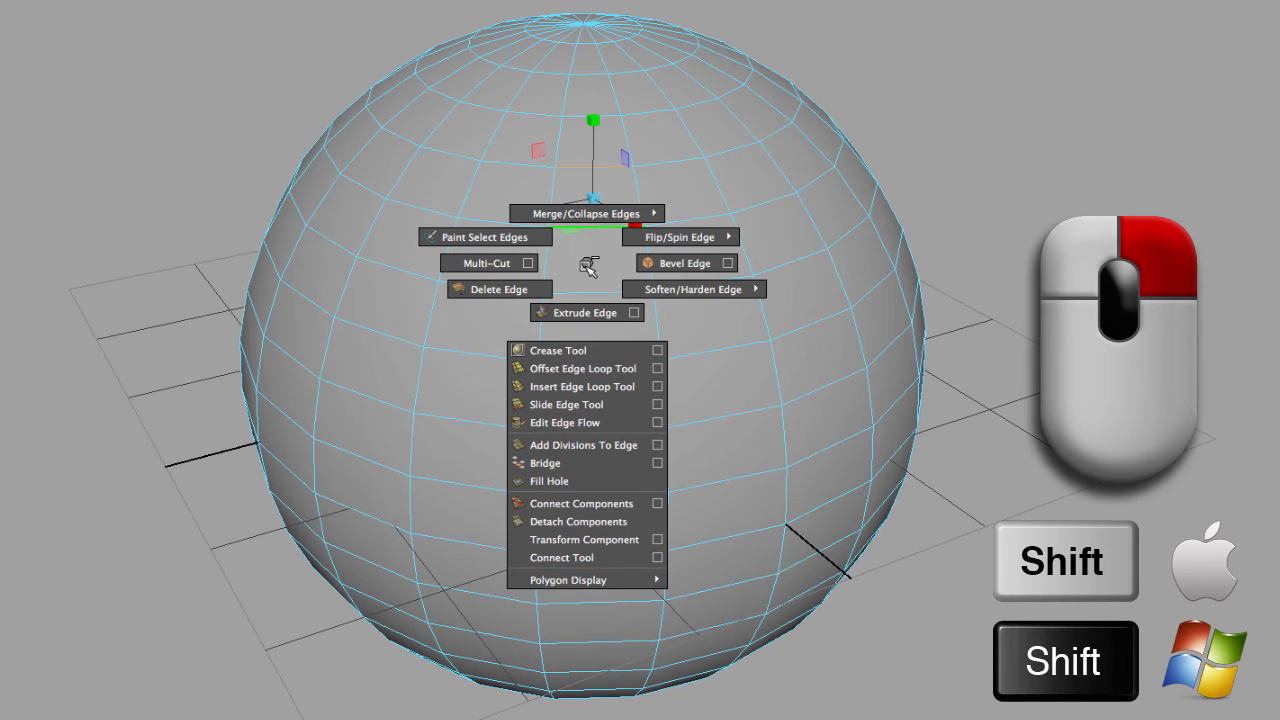
pyautogui.moveTo(510, 288)
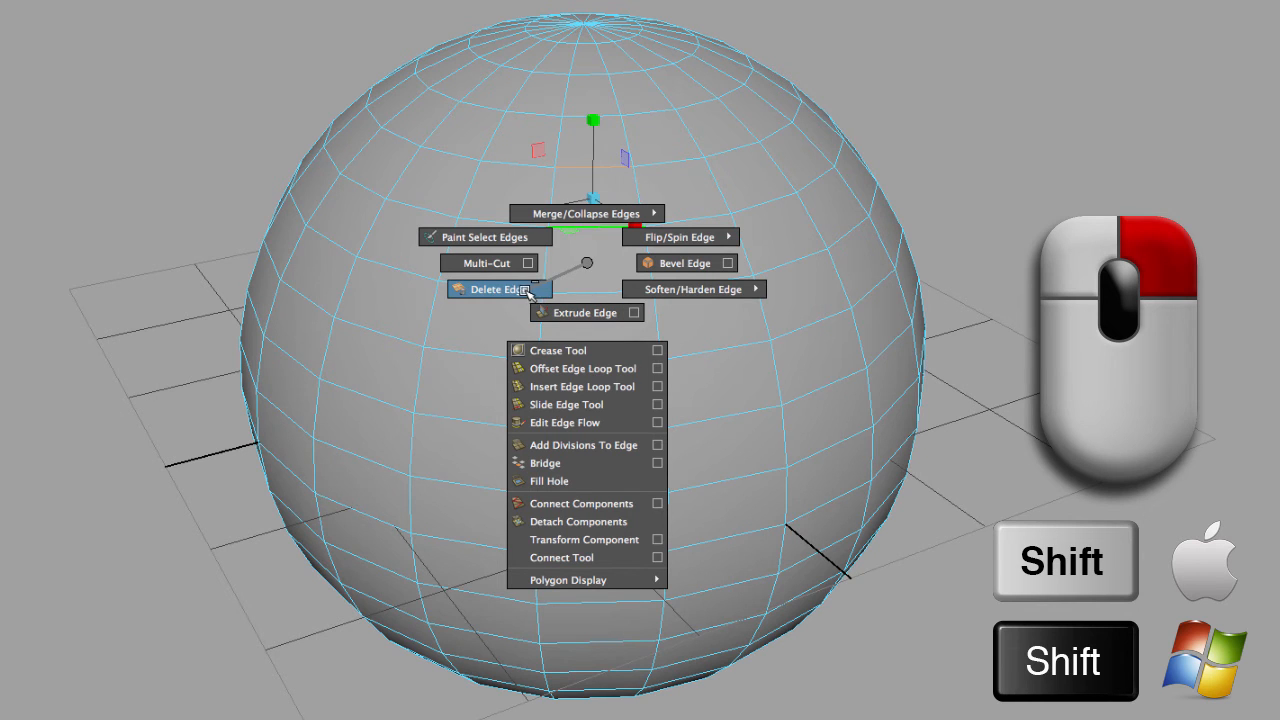
pyautogui.moveTo(684, 262)
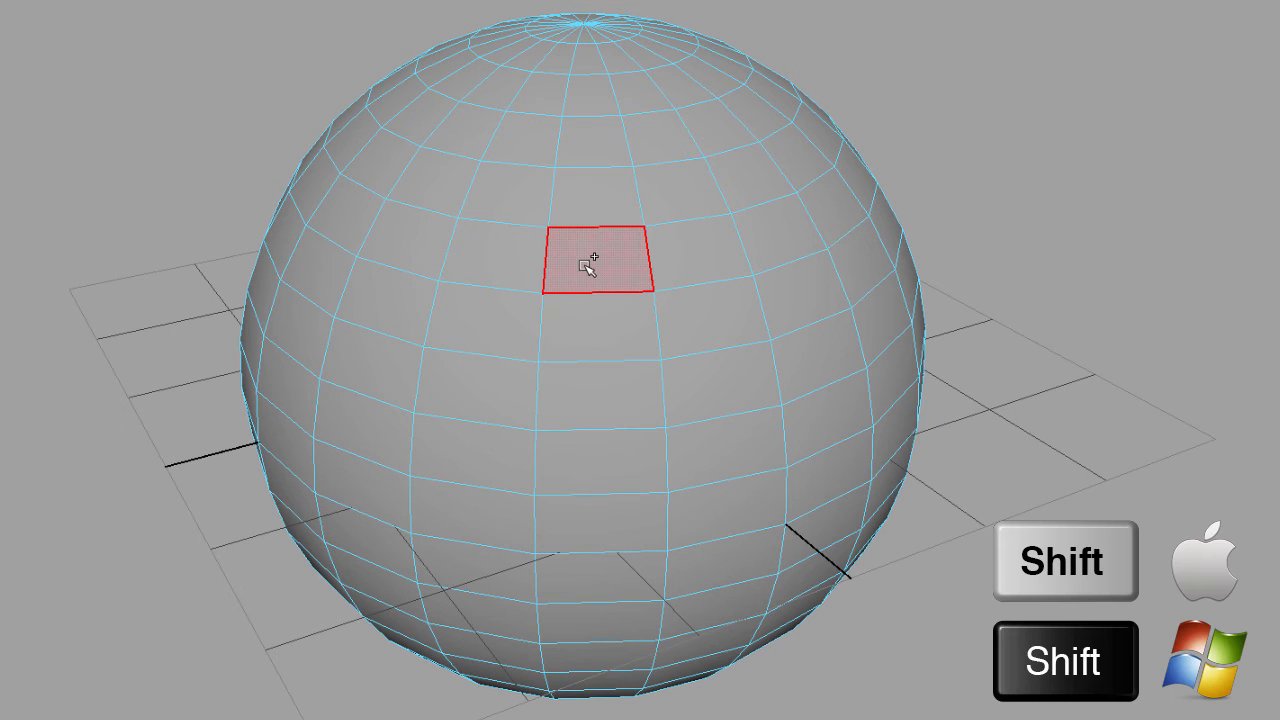
# Show the face marking menu (Merge Faces To Center, Extrude Face, etc.) over the selected face.
pyautogui.rightClick(584, 268)
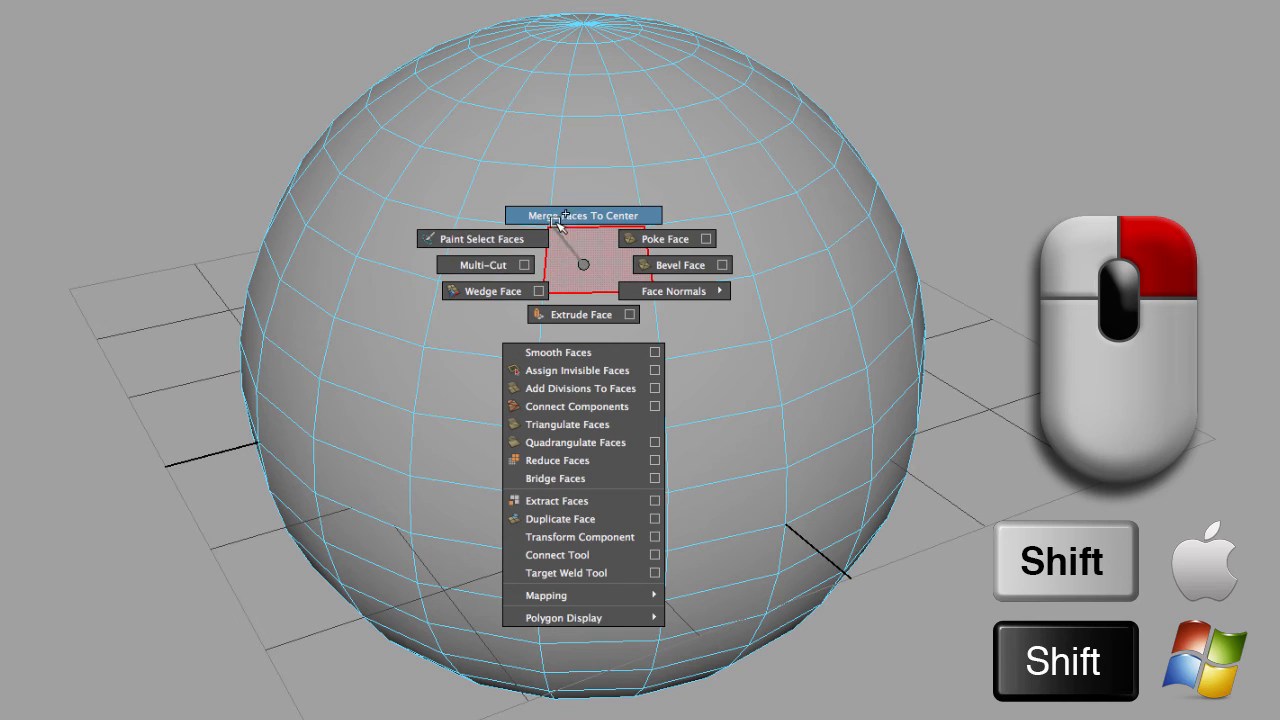
pyautogui.moveTo(570, 314)
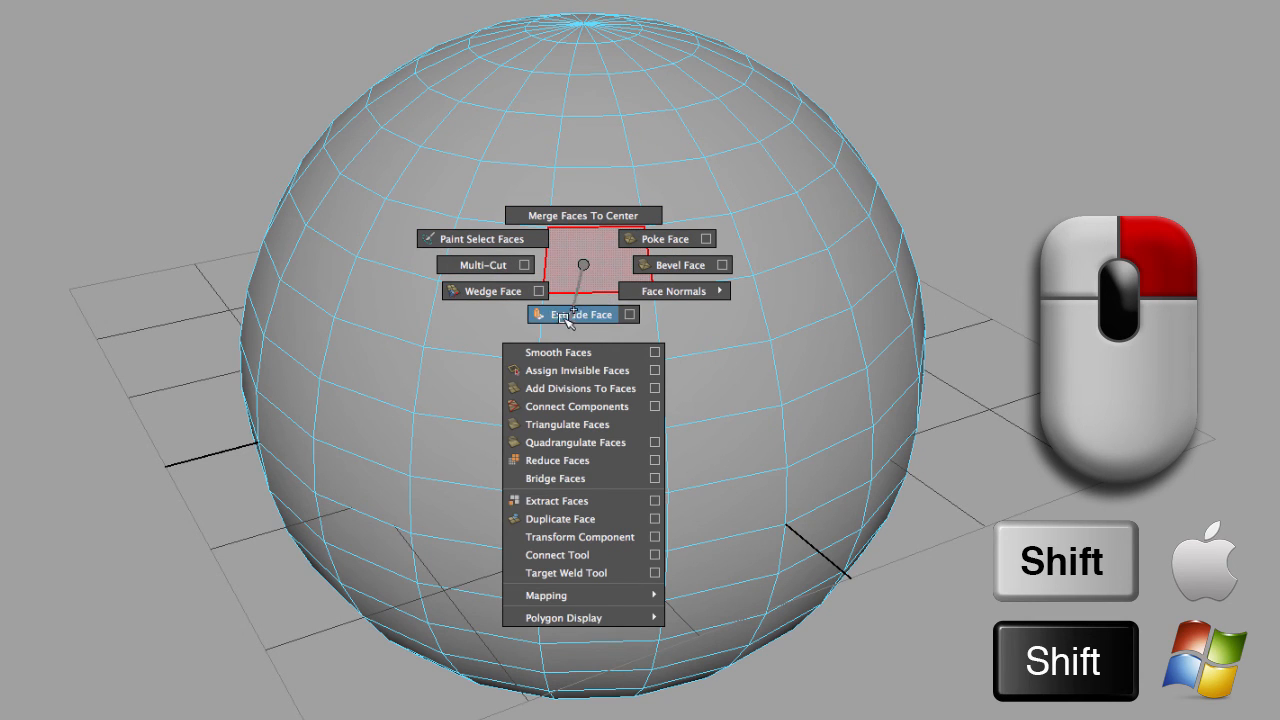
pyautogui.moveTo(606, 214)
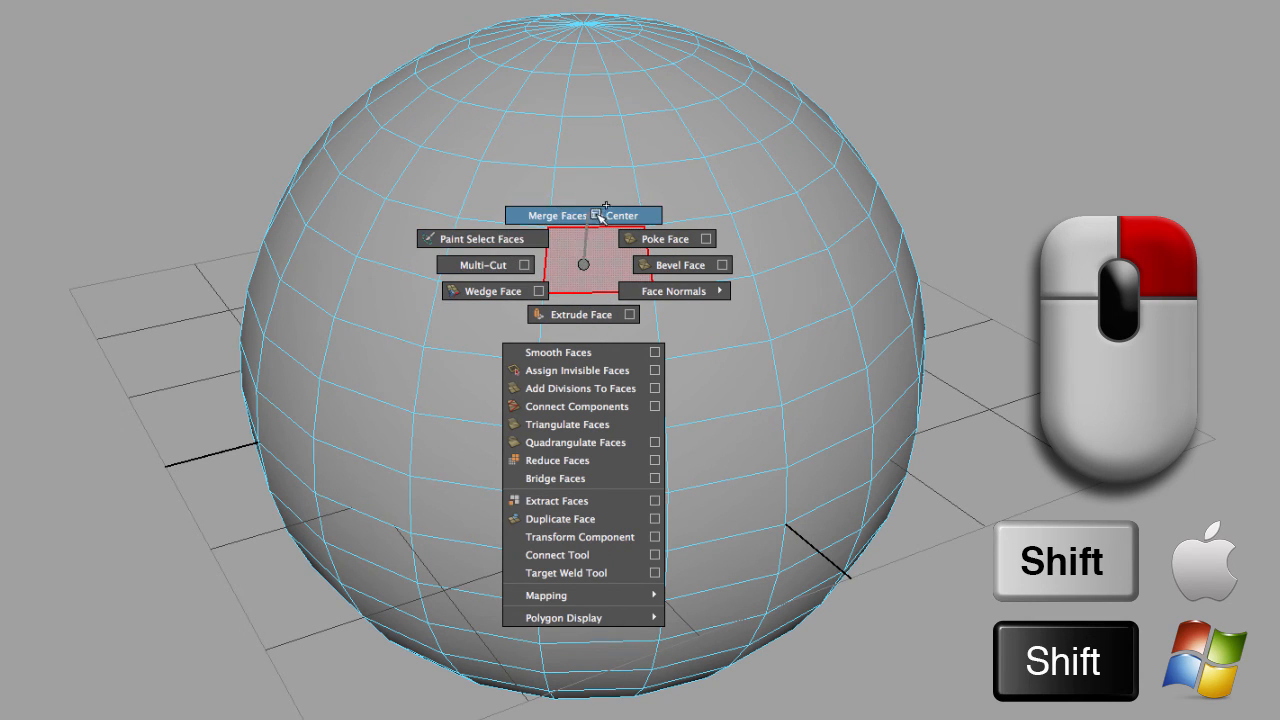
pyautogui.moveTo(586, 314)
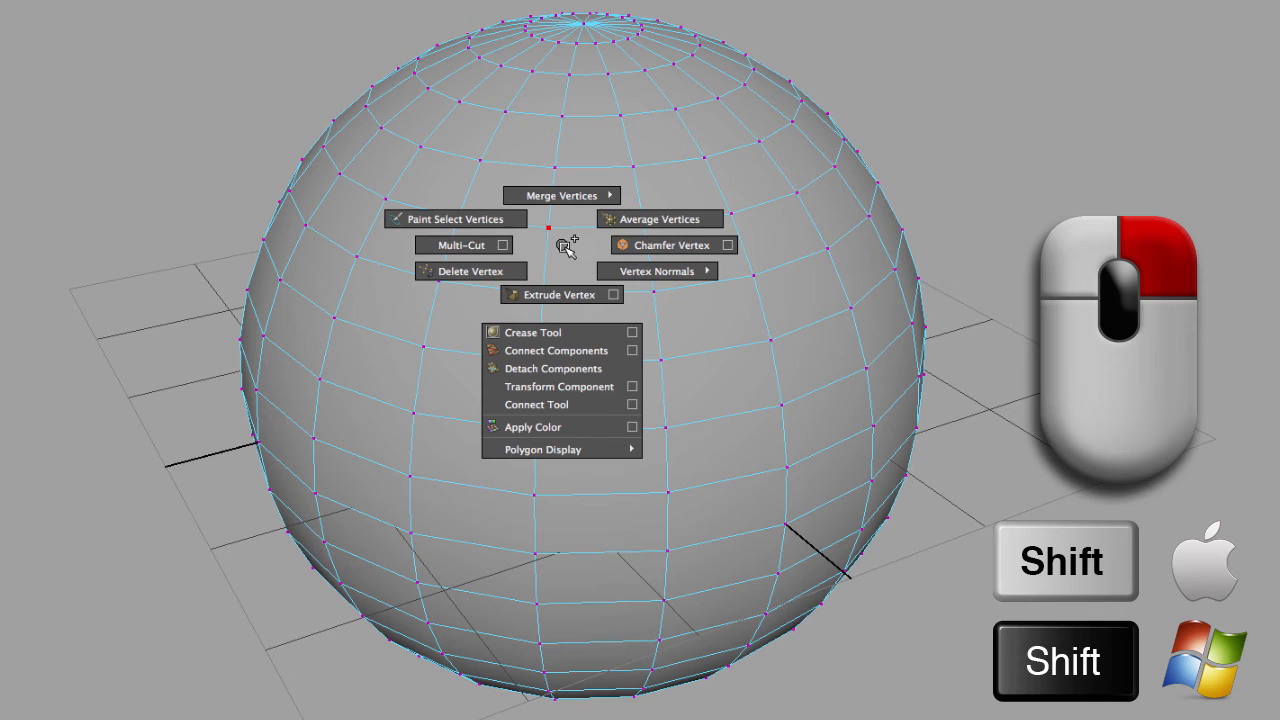
pyautogui.moveTo(458, 244)
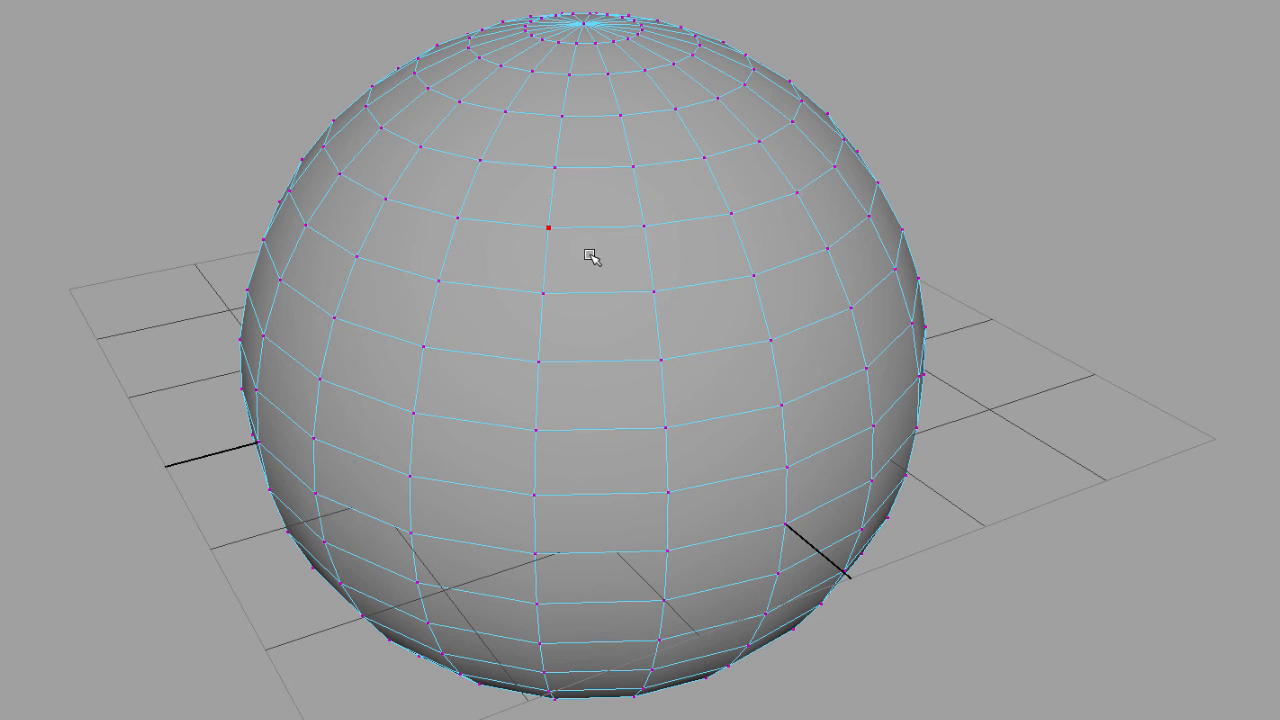
# Bring up the UV / UV Shell selection marking menu over the selected vertex.
pyautogui.rightClick(588, 256)
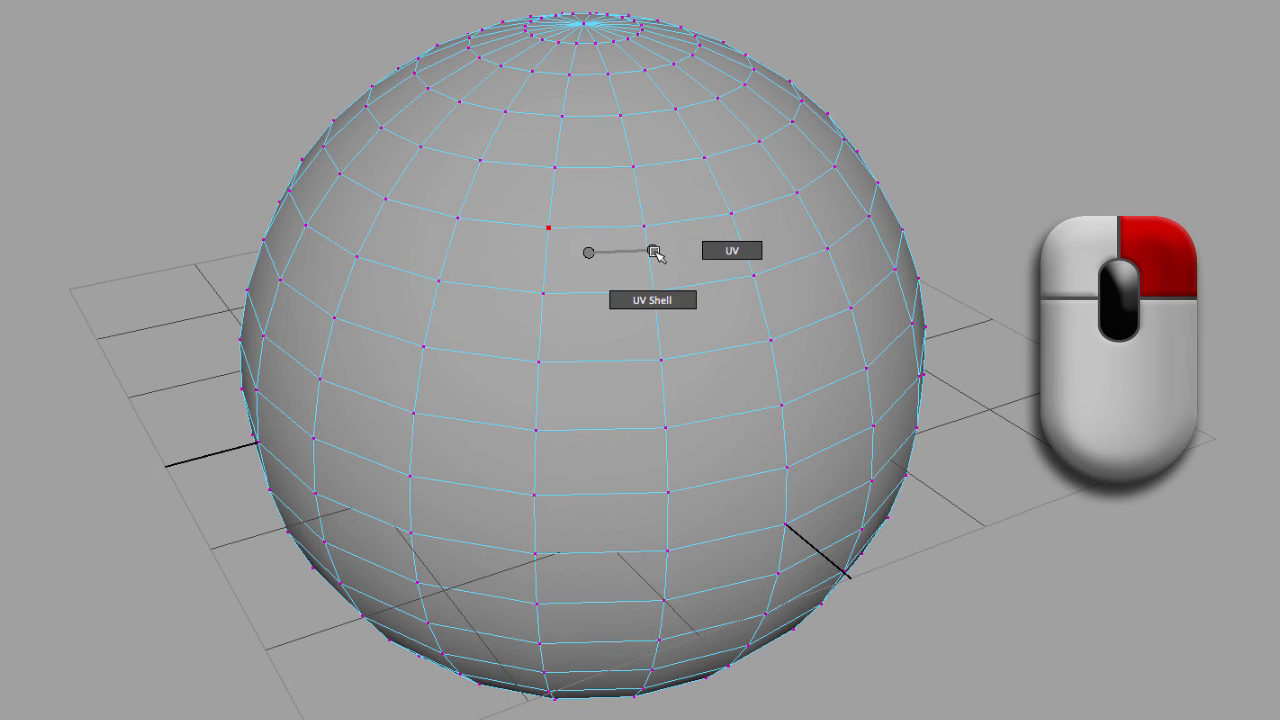
pyautogui.moveTo(662, 260)
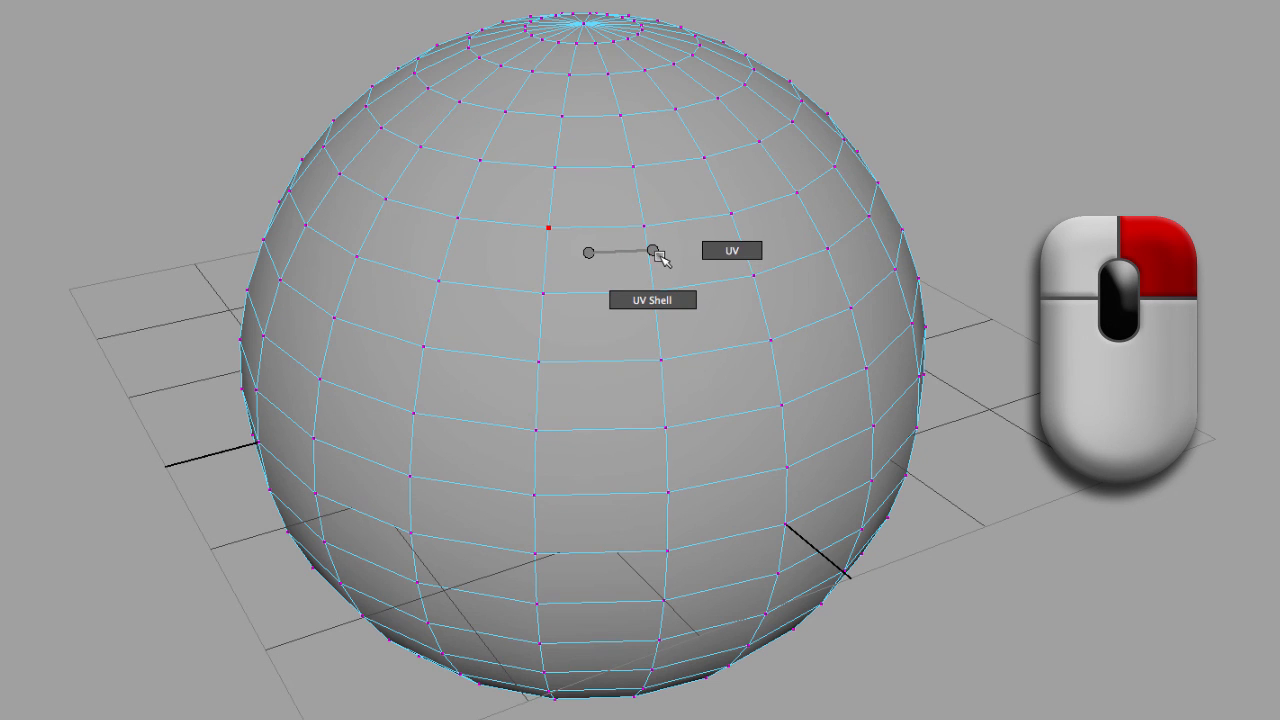
pyautogui.moveTo(704, 256)
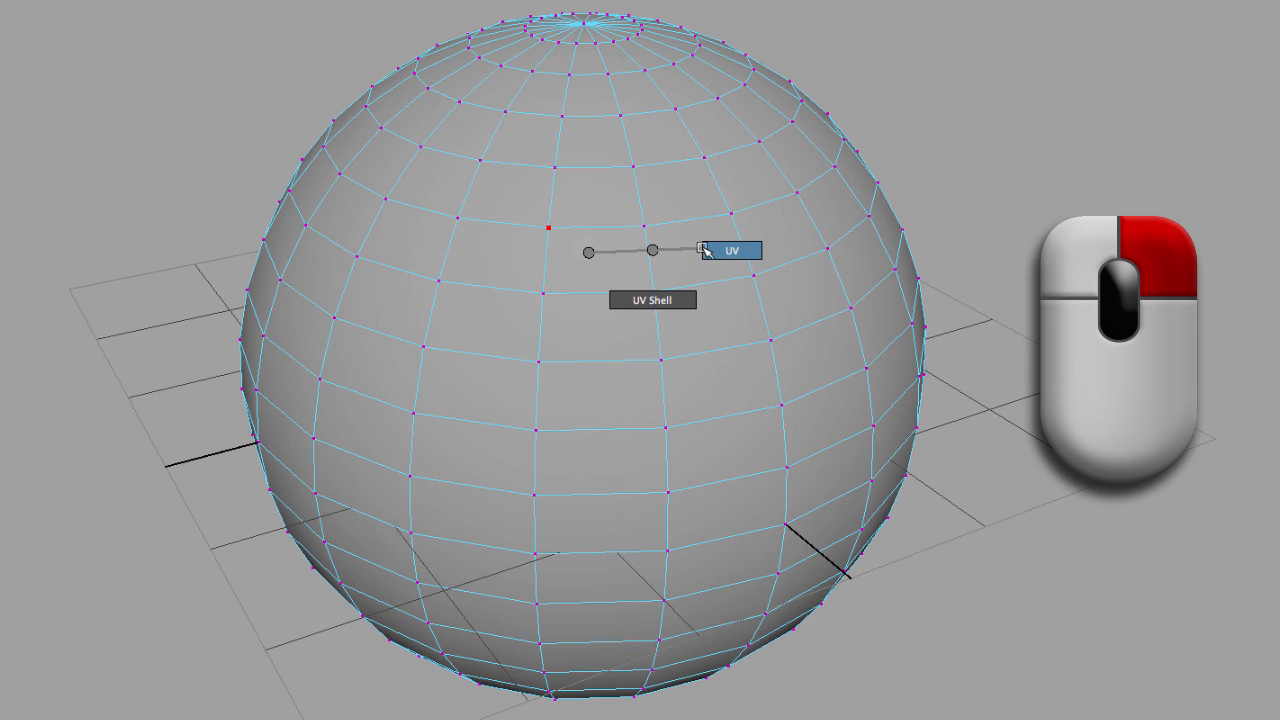